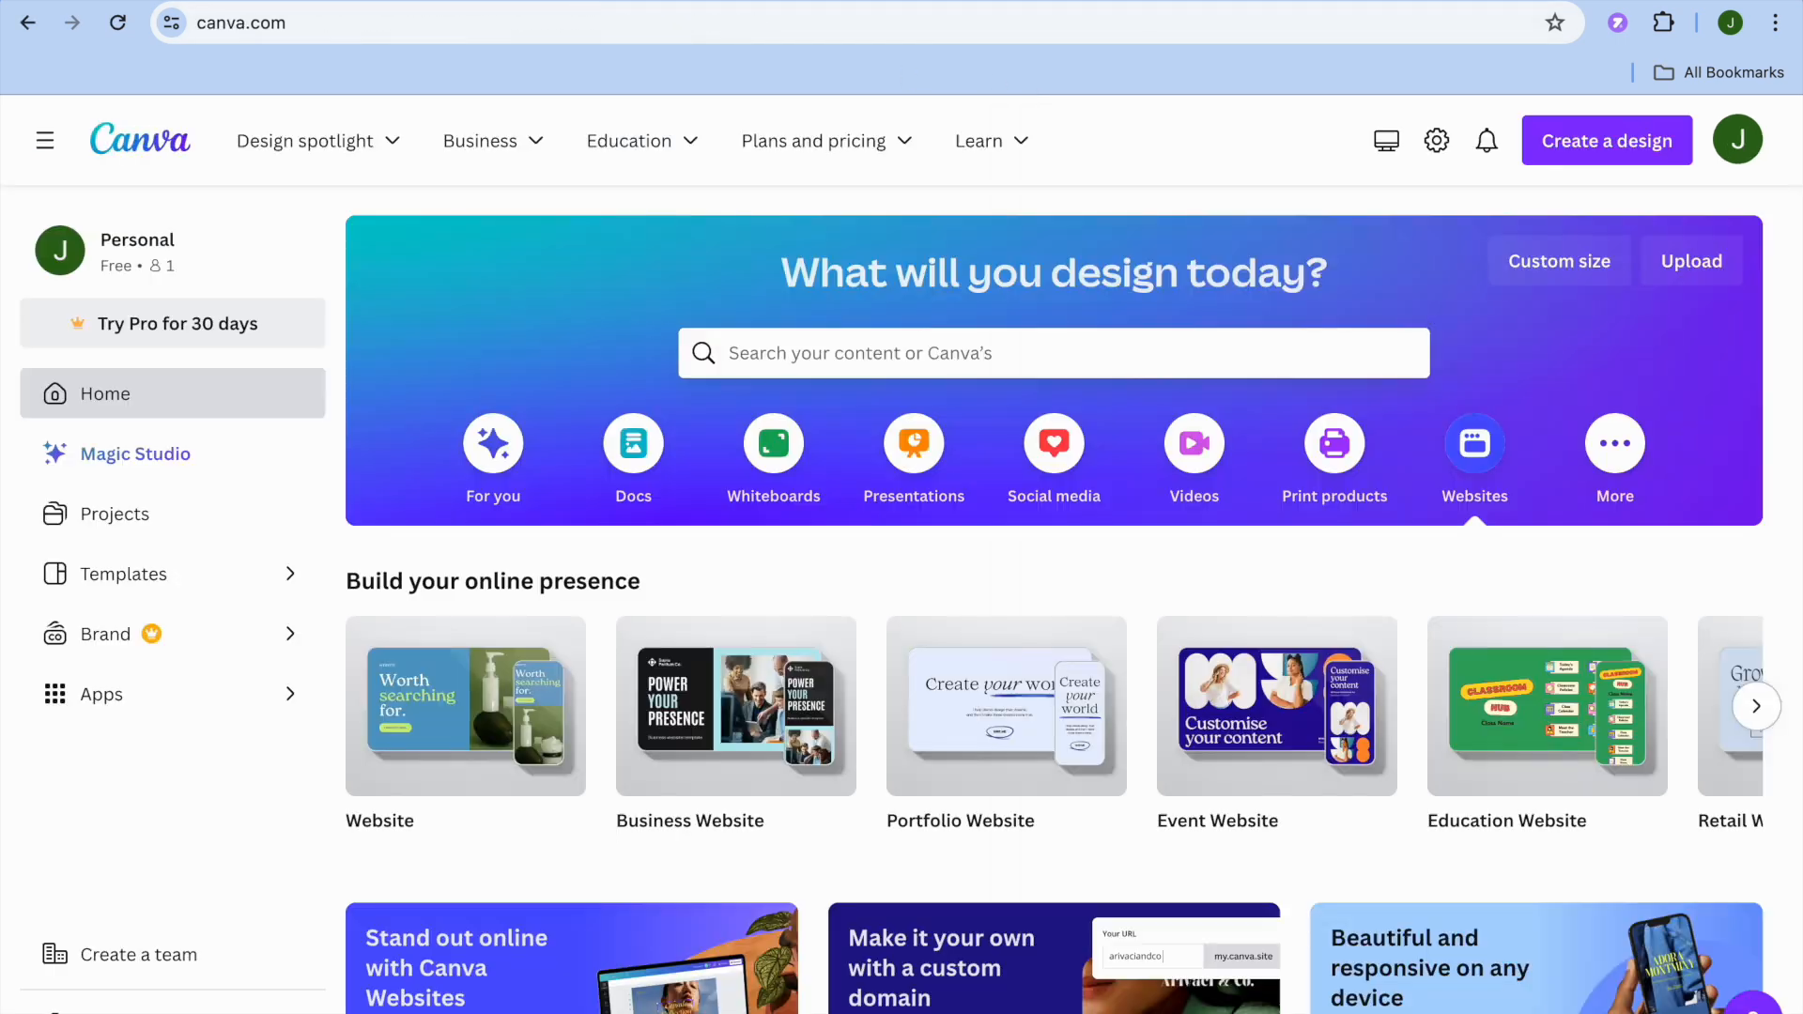
mouse_move(853, 65)
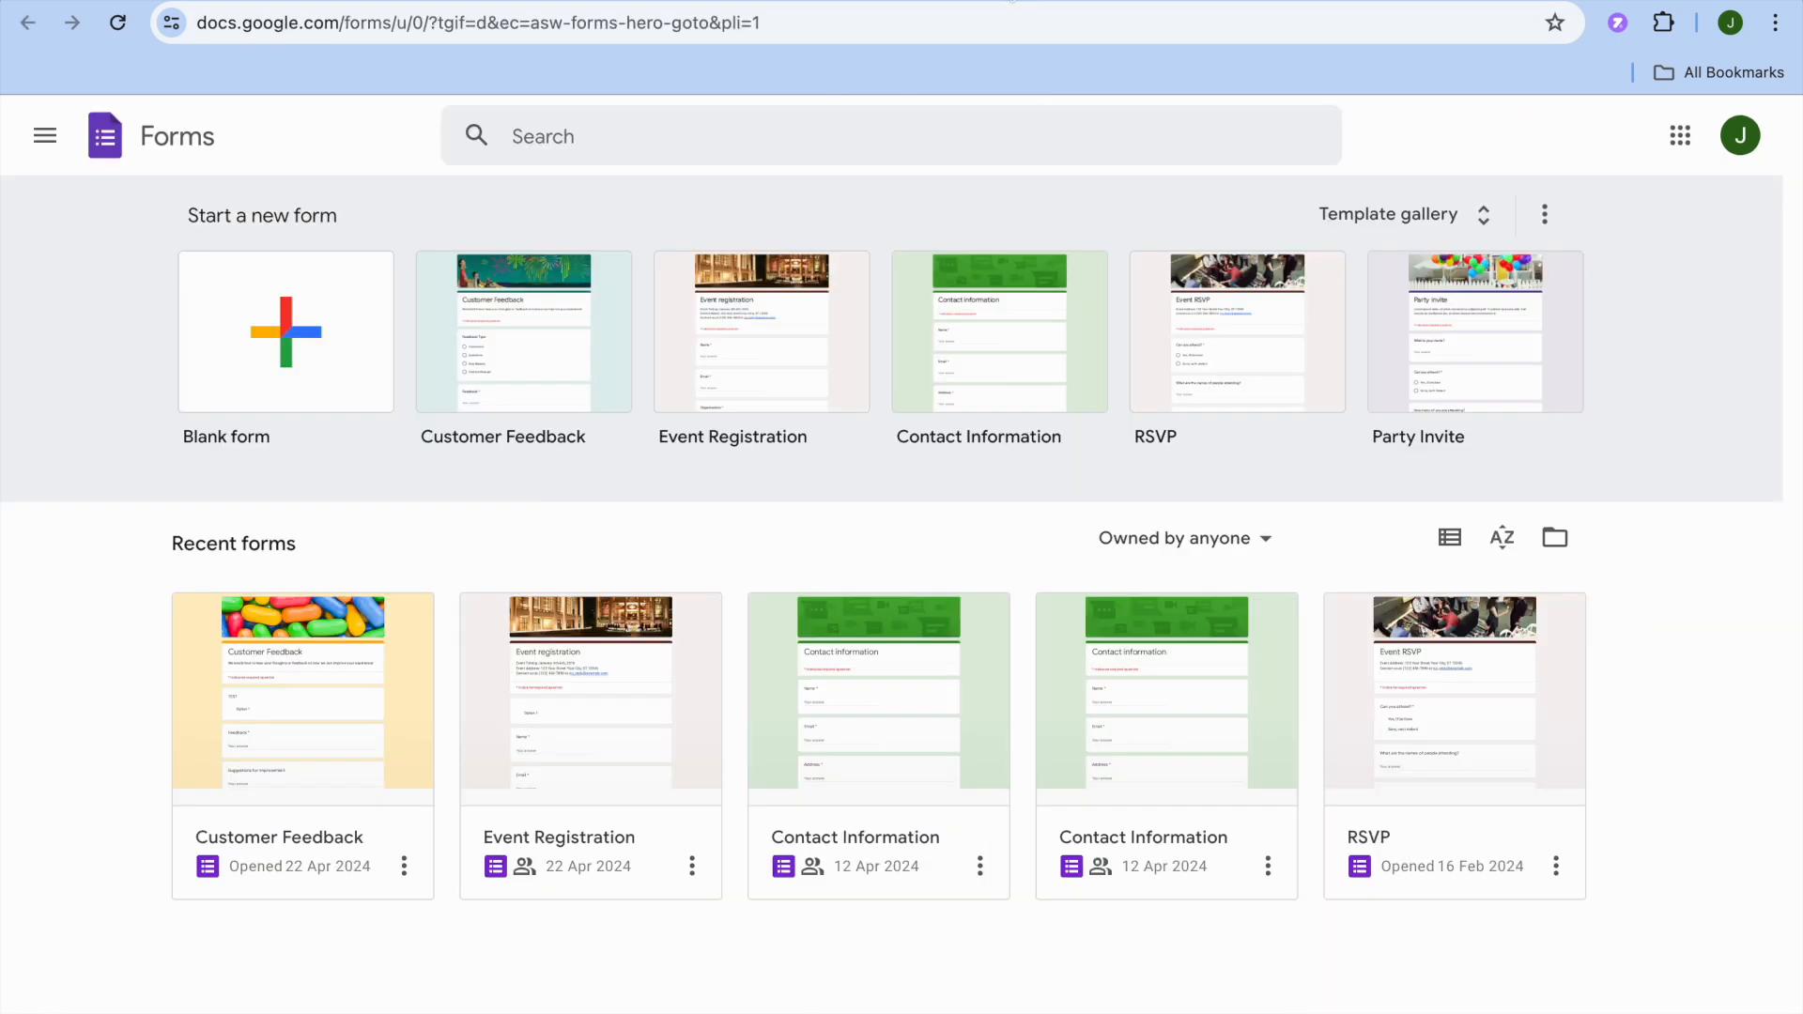
mouse_move(321, 443)
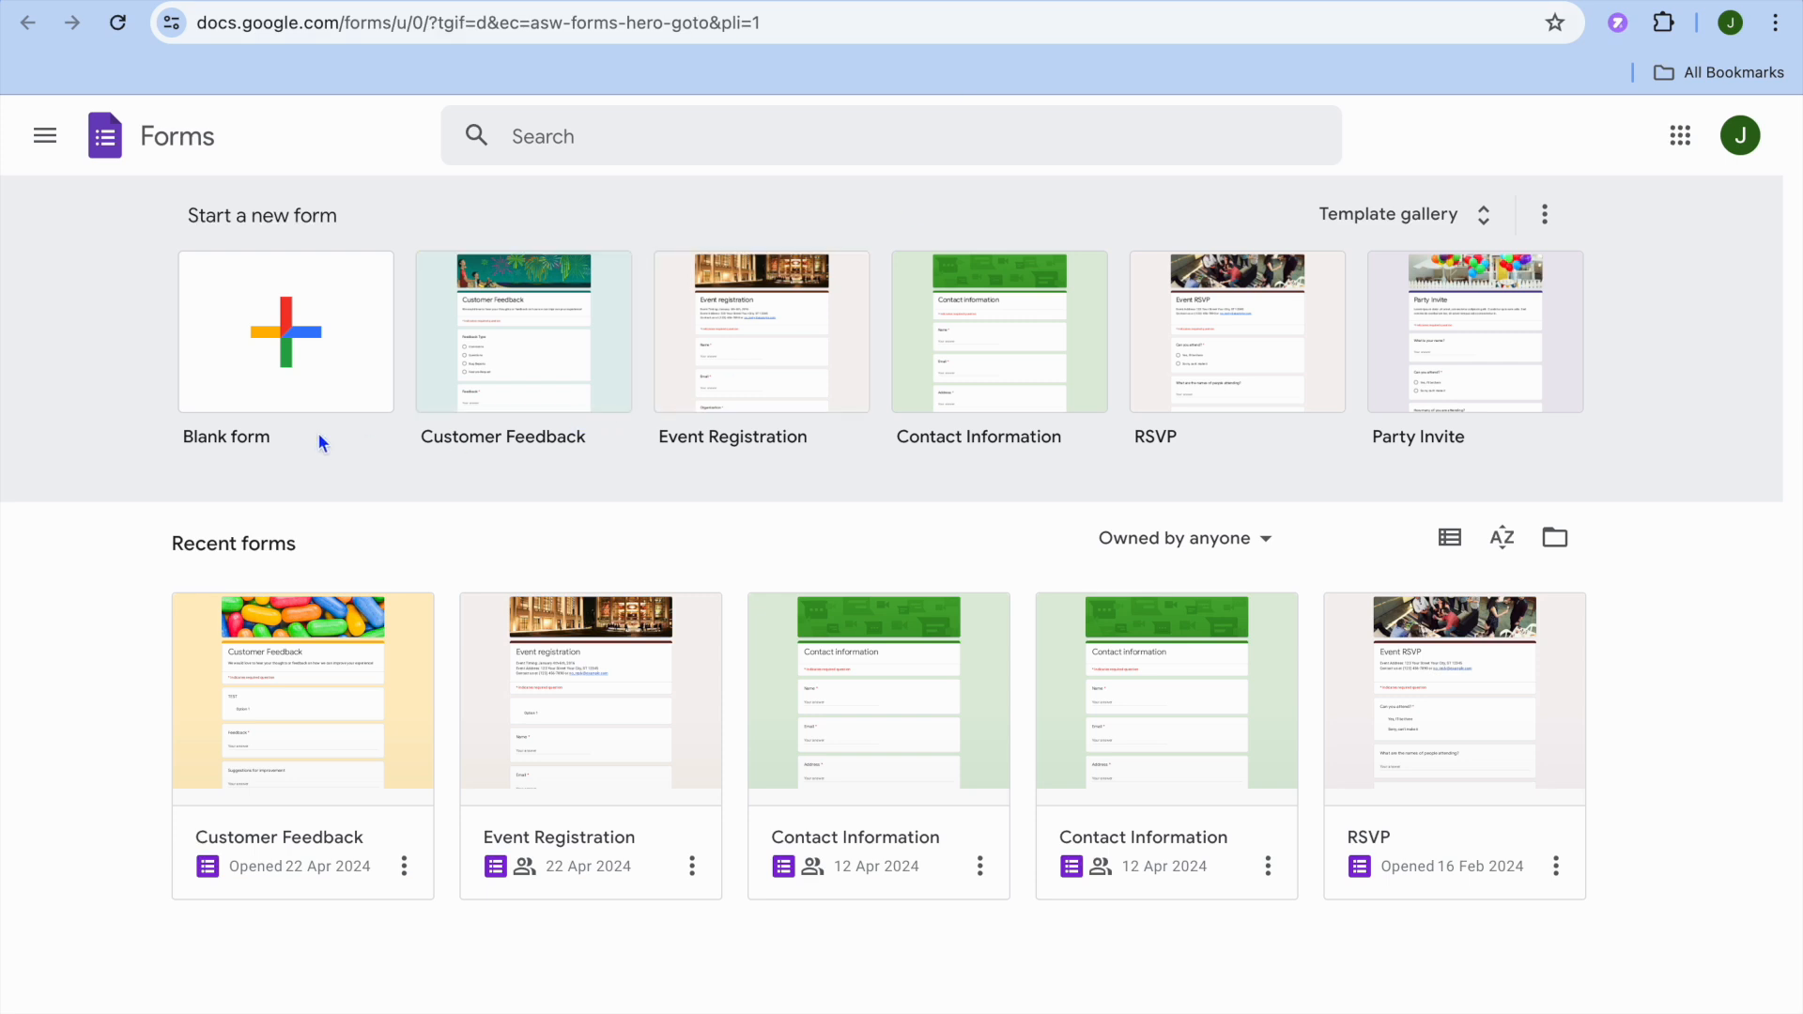
mouse_move(361, 725)
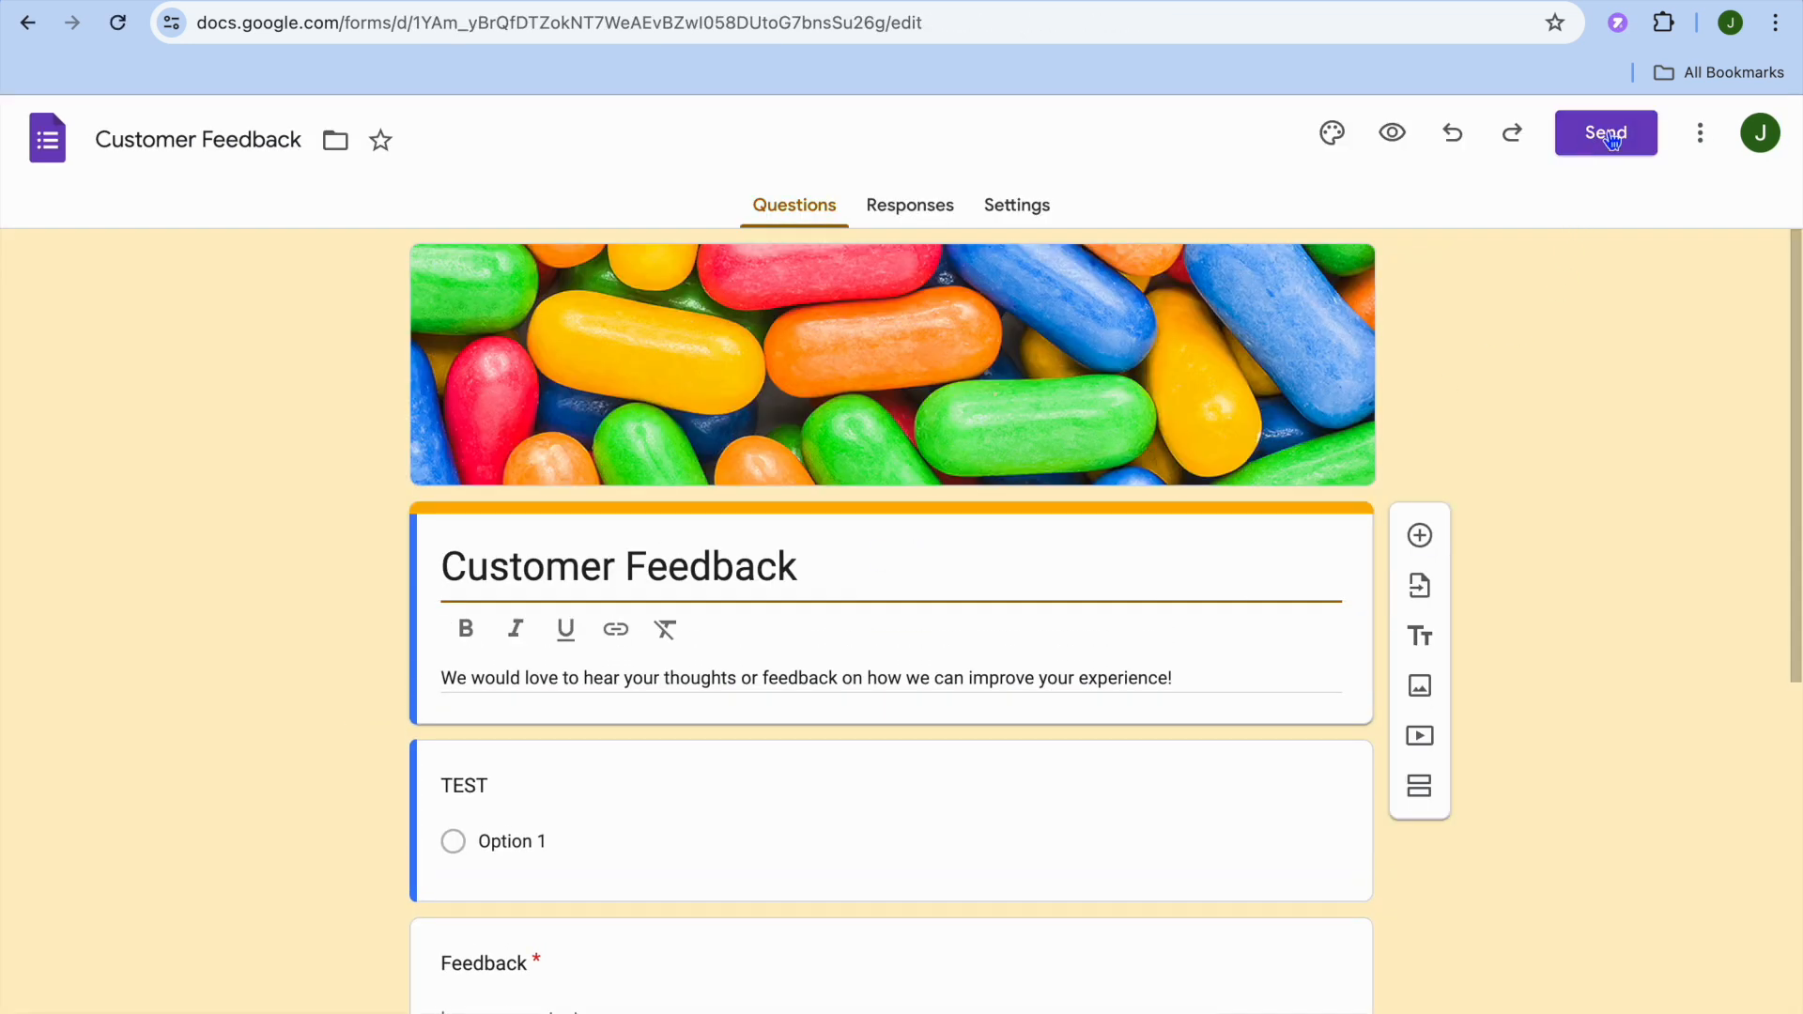
Copy the Customer Feedback form's shareable link from the Send dialog's link option
left_click(1606, 132)
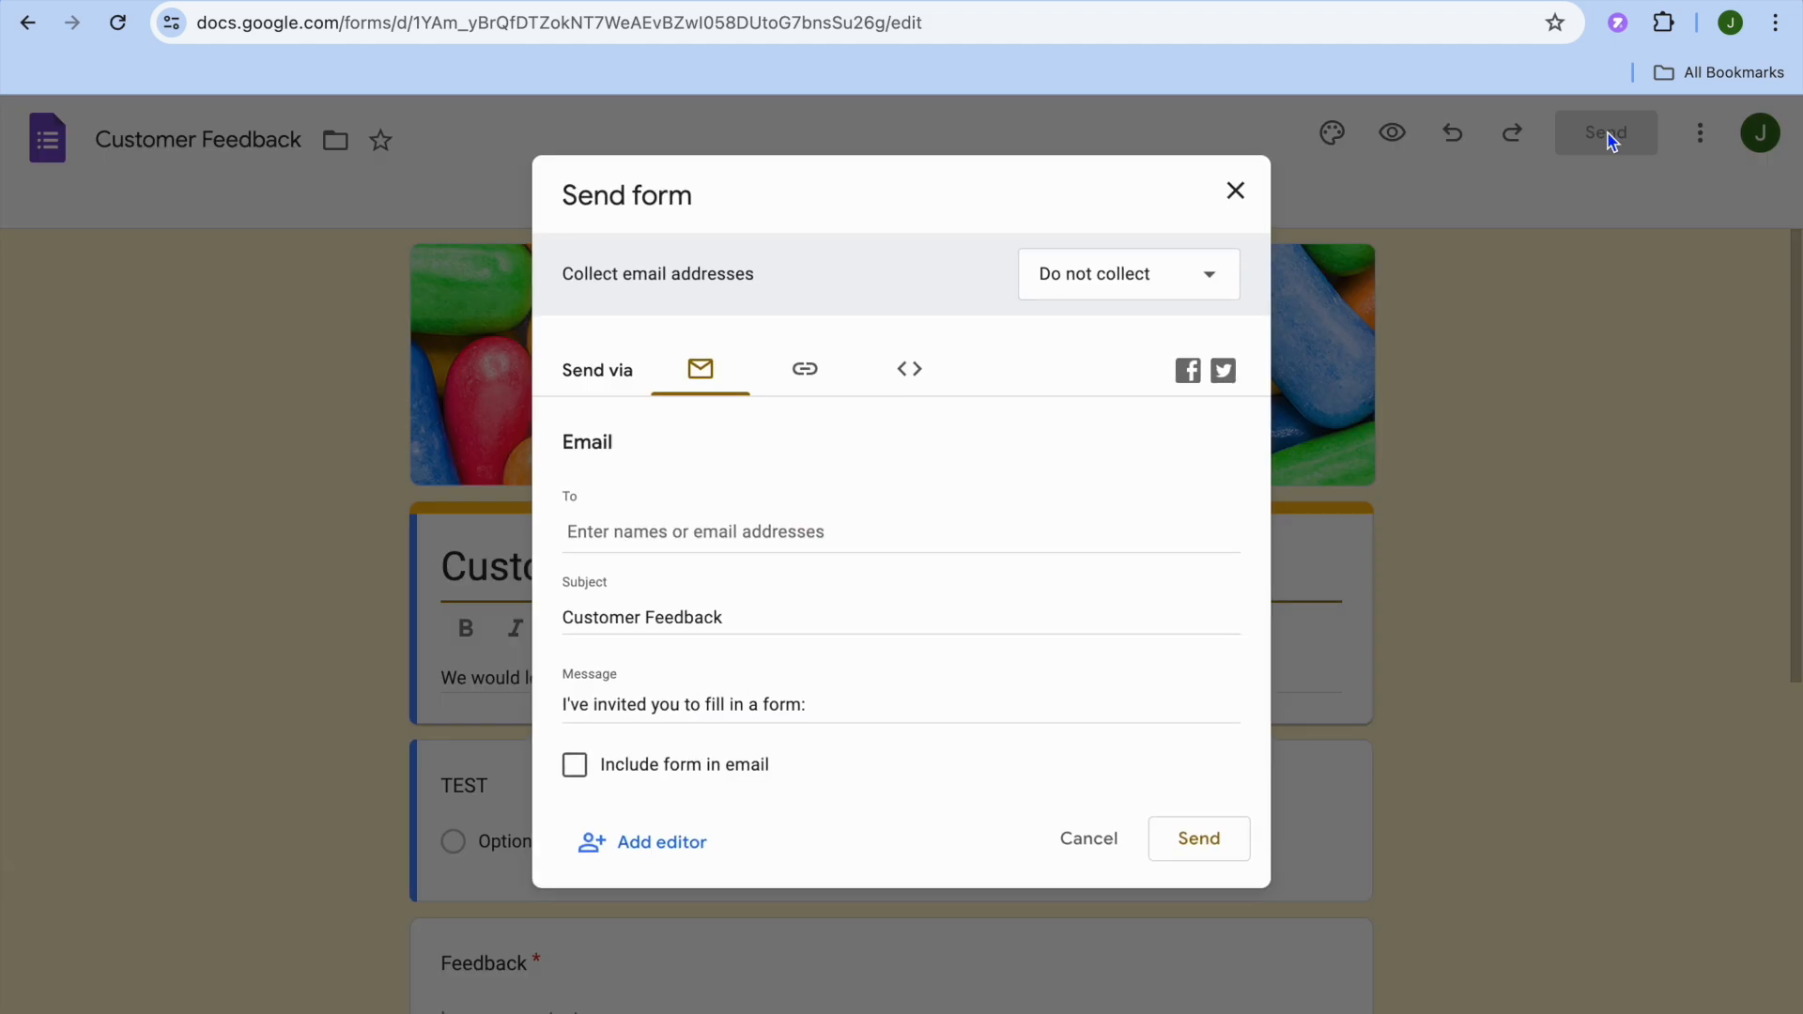
mouse_move(928, 413)
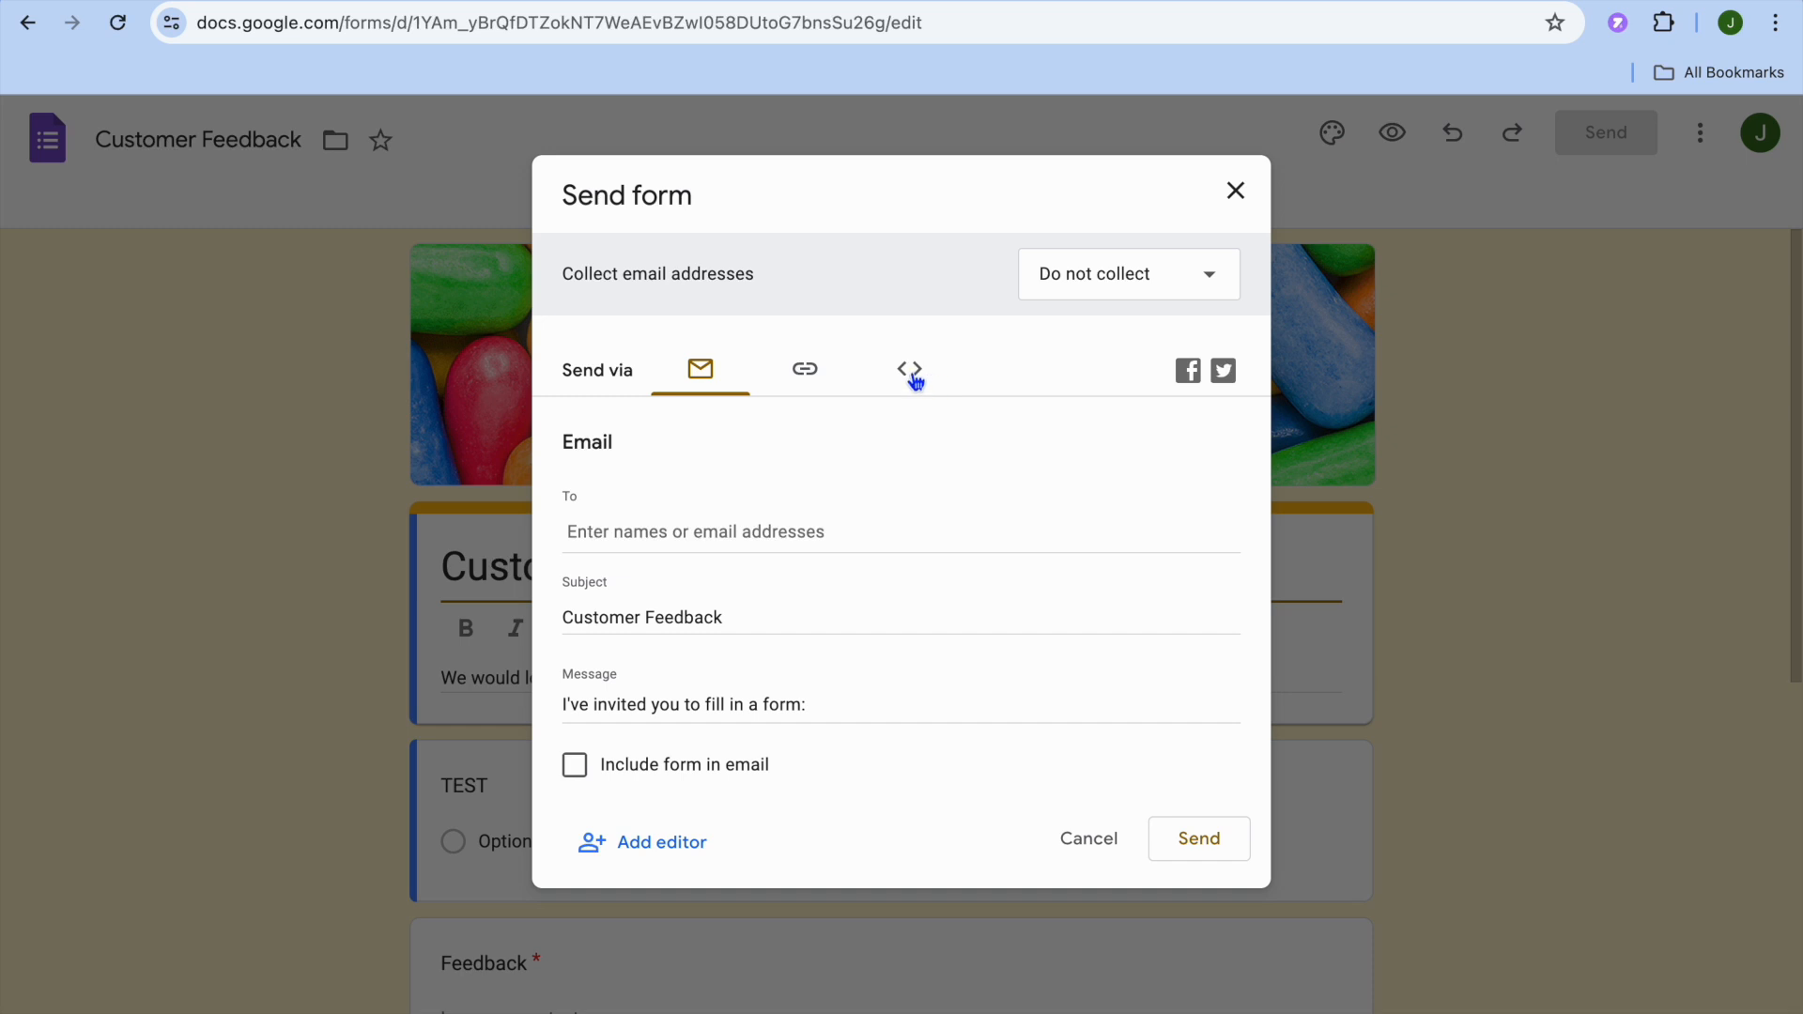
left_click(806, 370)
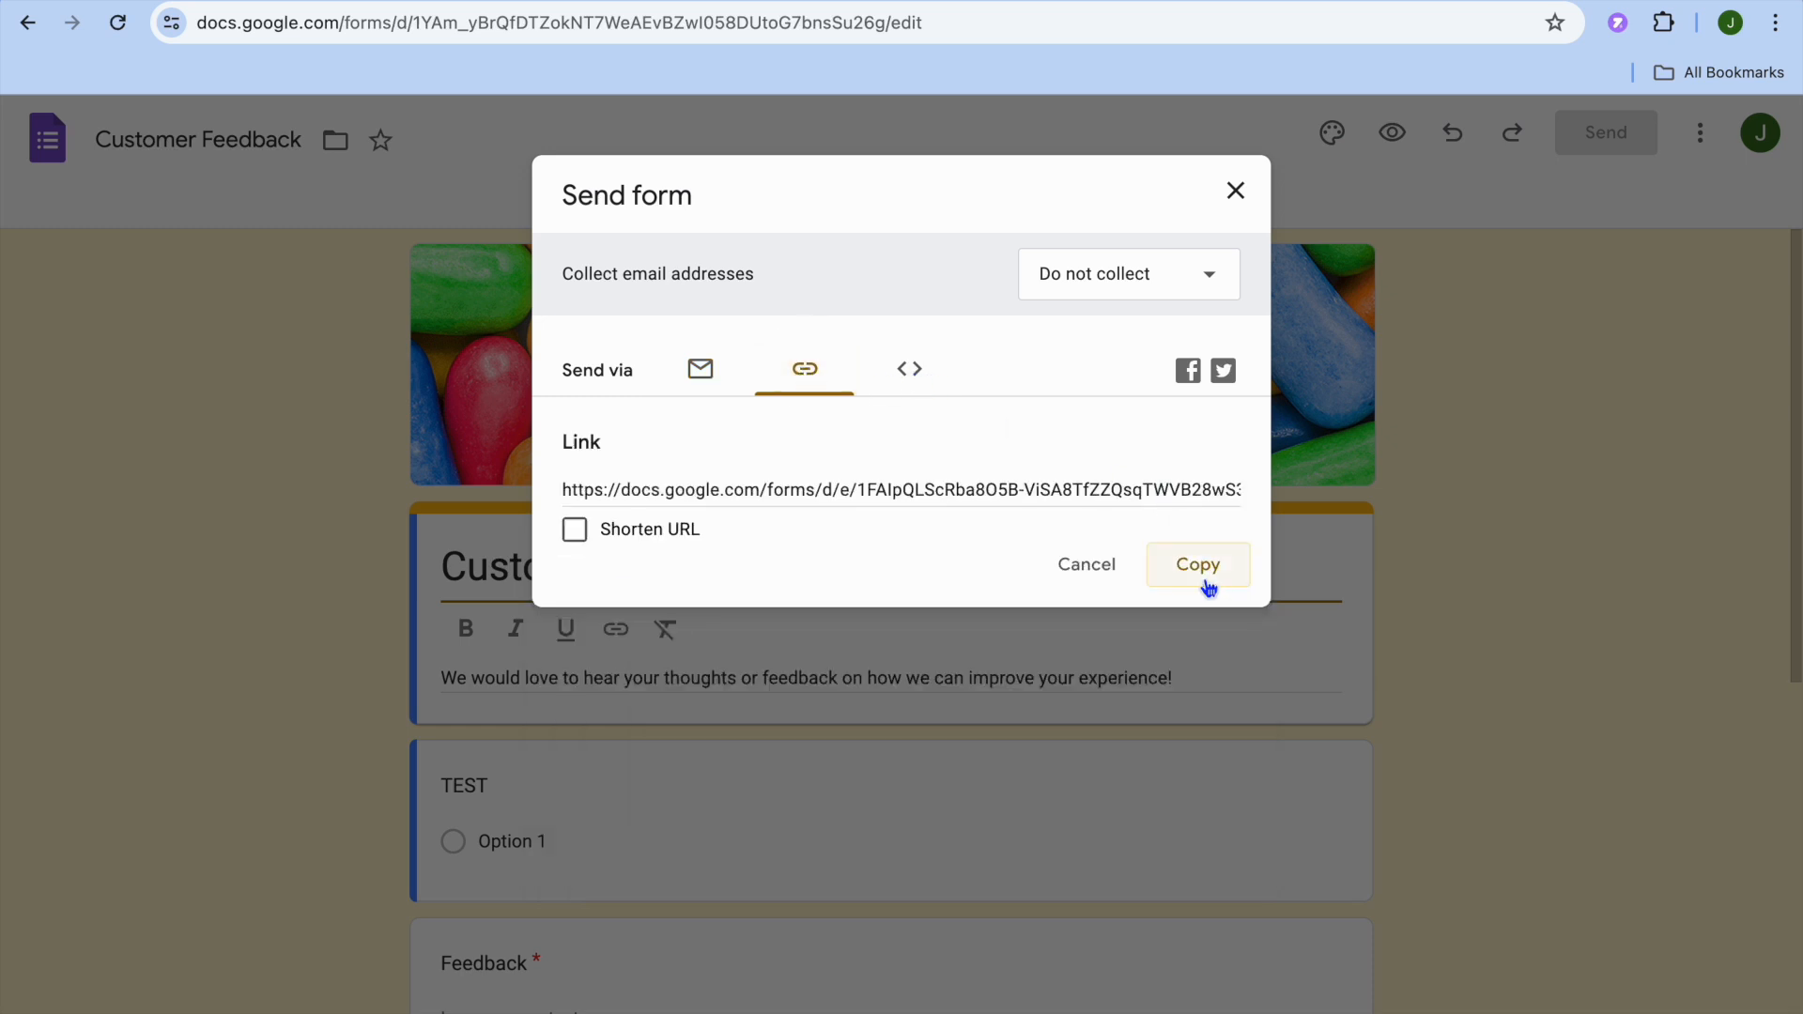
left_click(1196, 566)
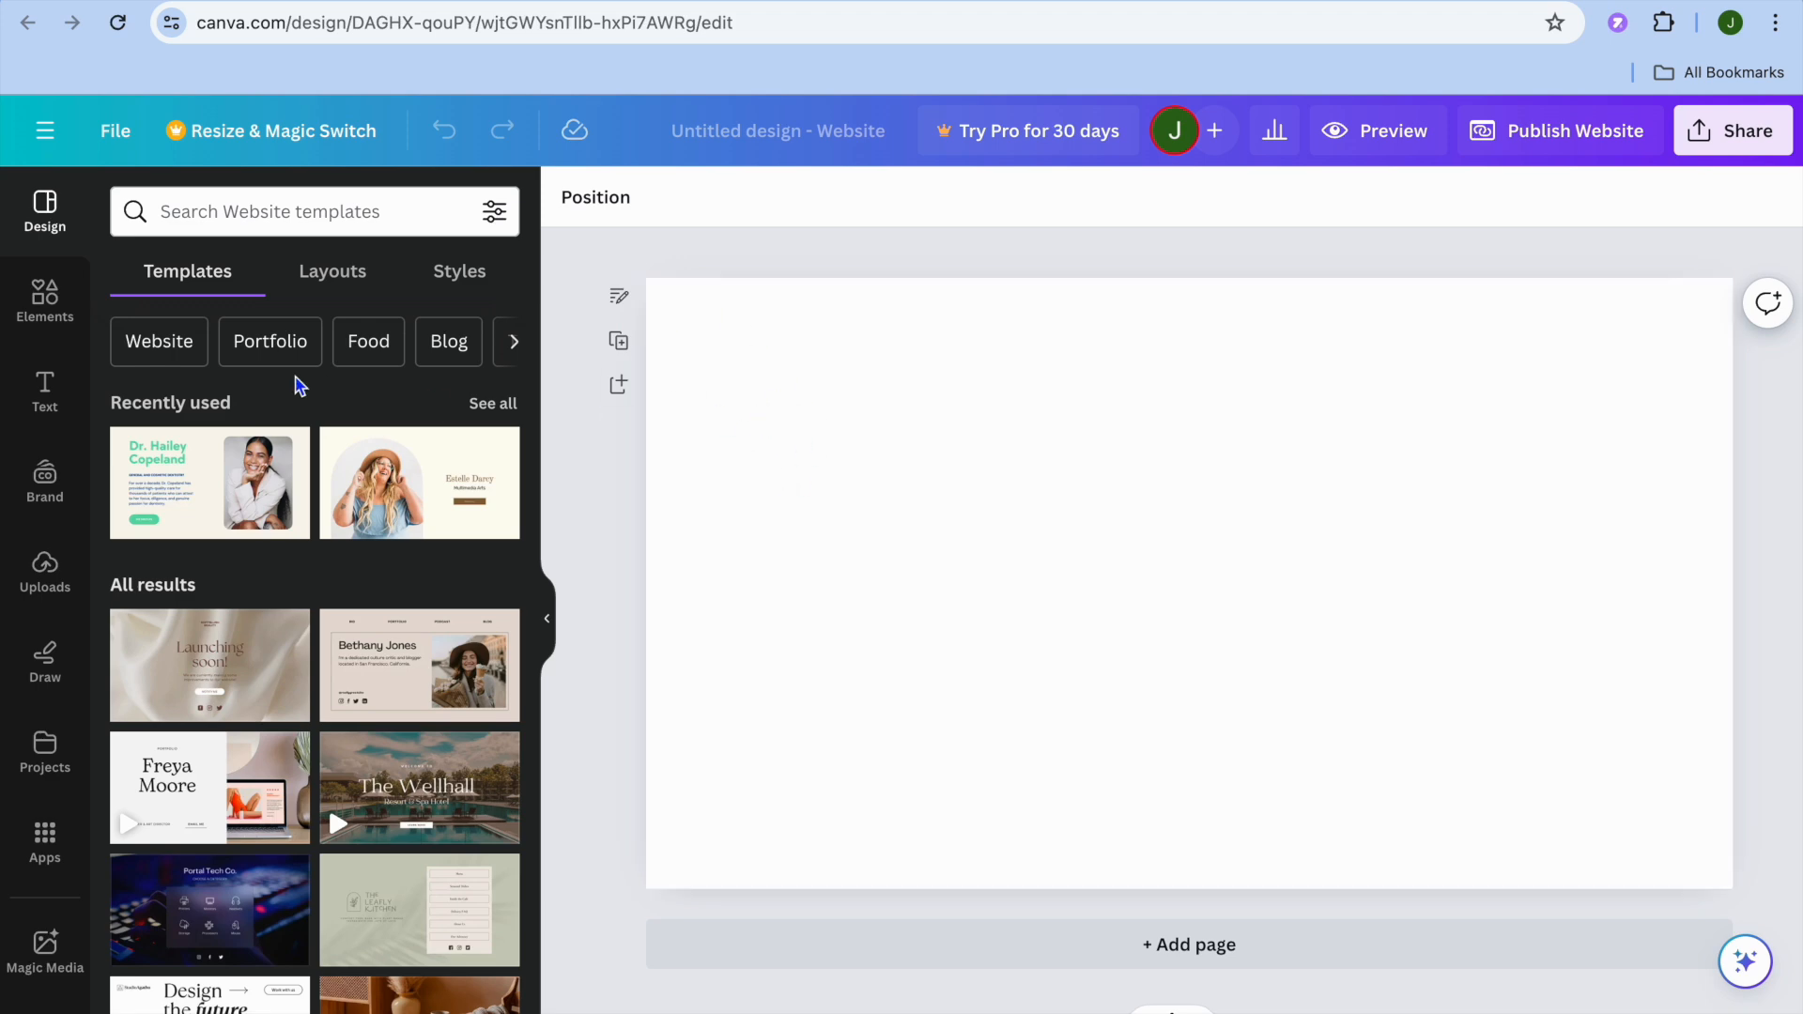
mouse_move(43, 391)
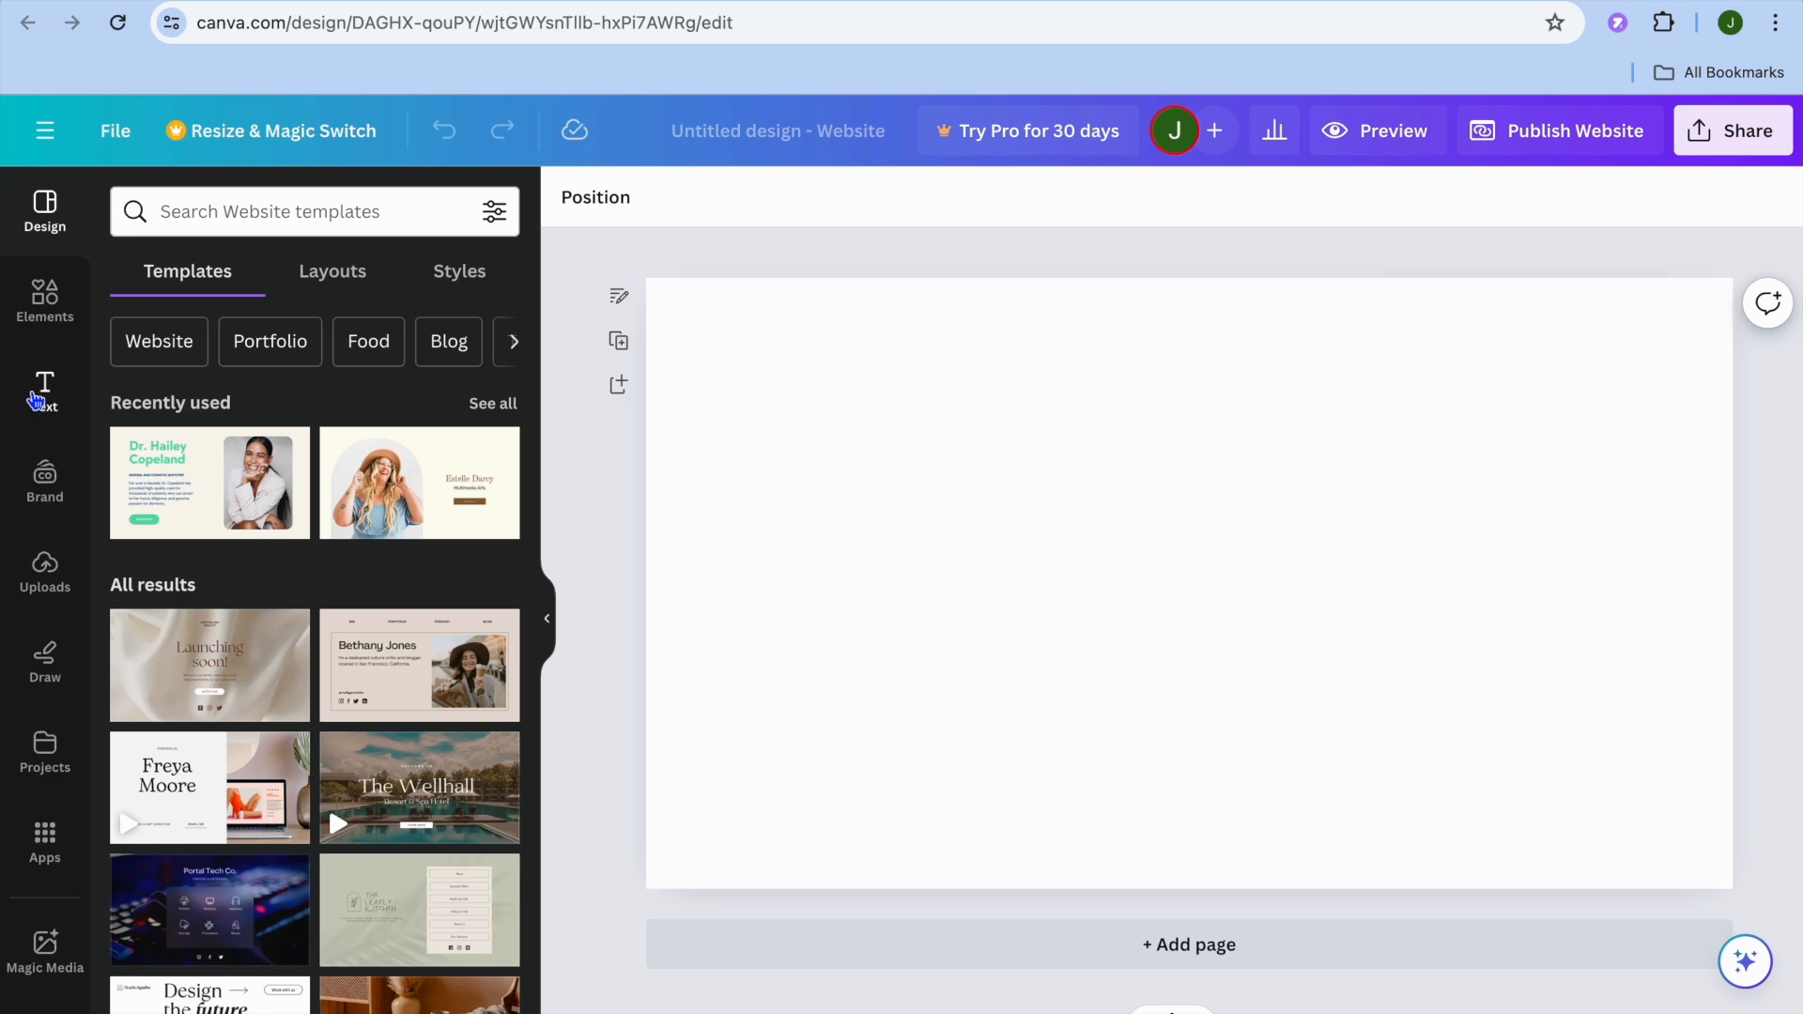
Add a default 'Add a heading' text box to the blank website page
left_click(44, 391)
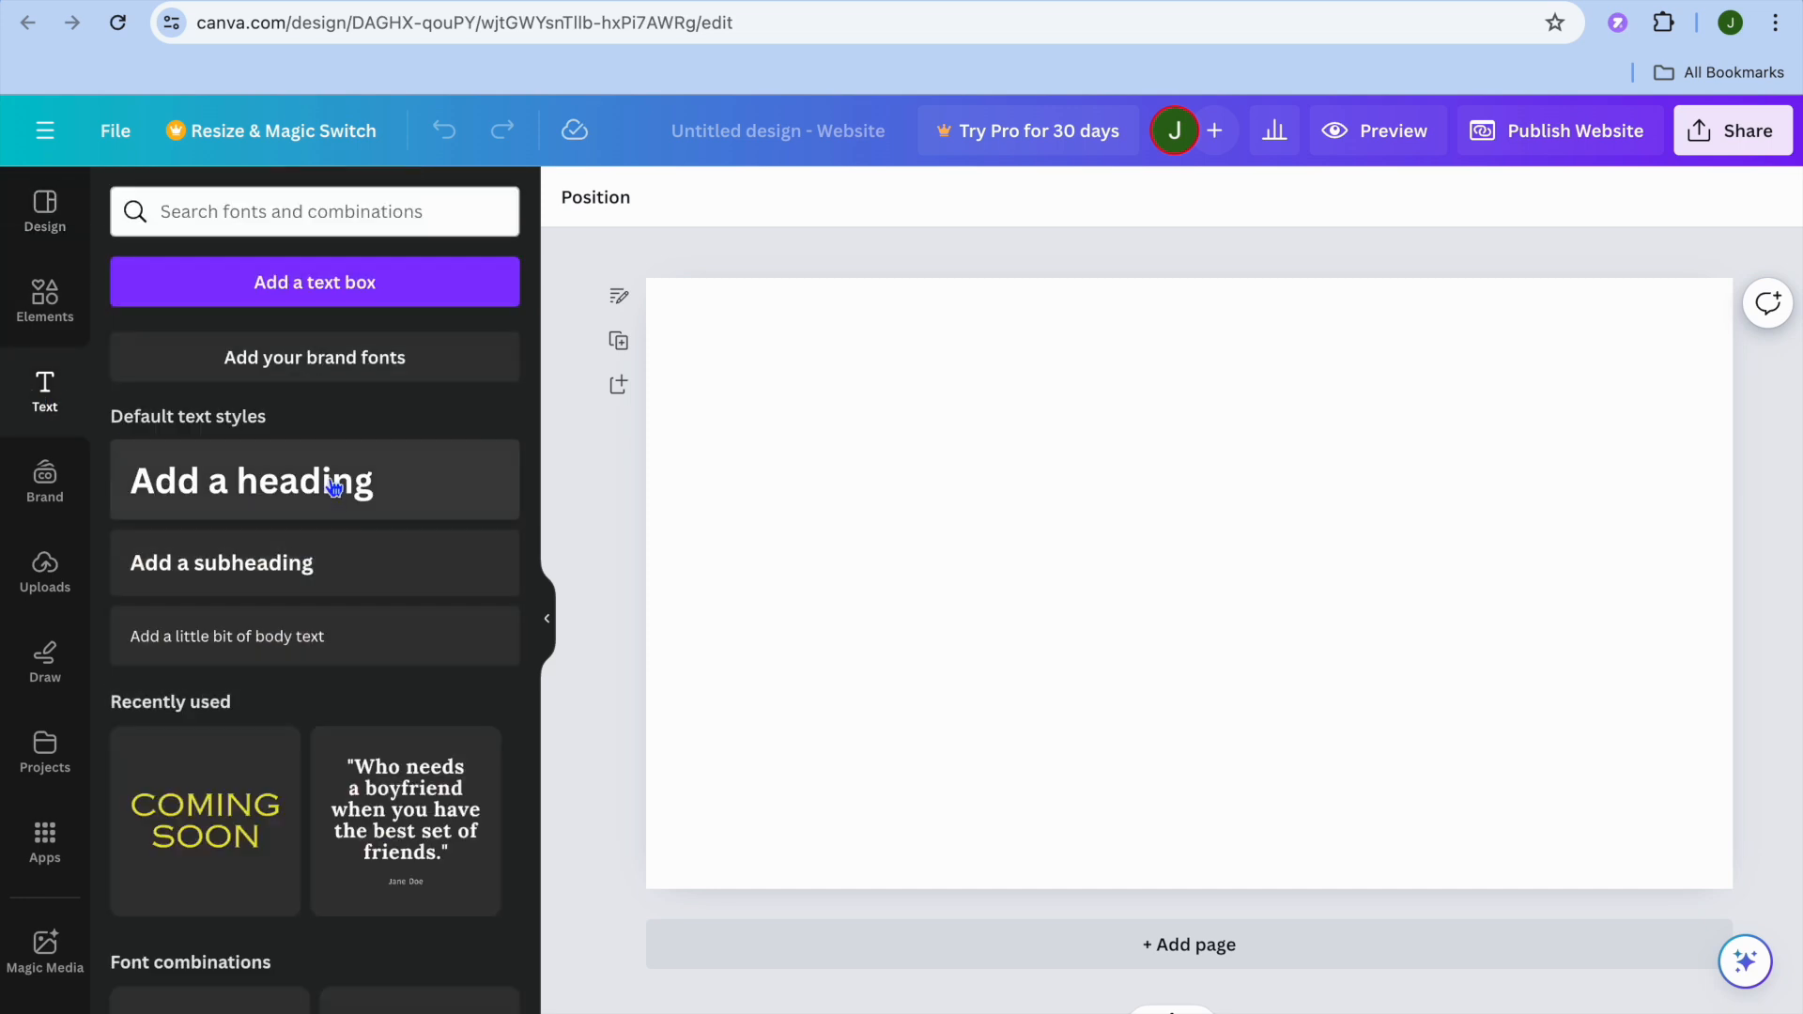
left_click(314, 481)
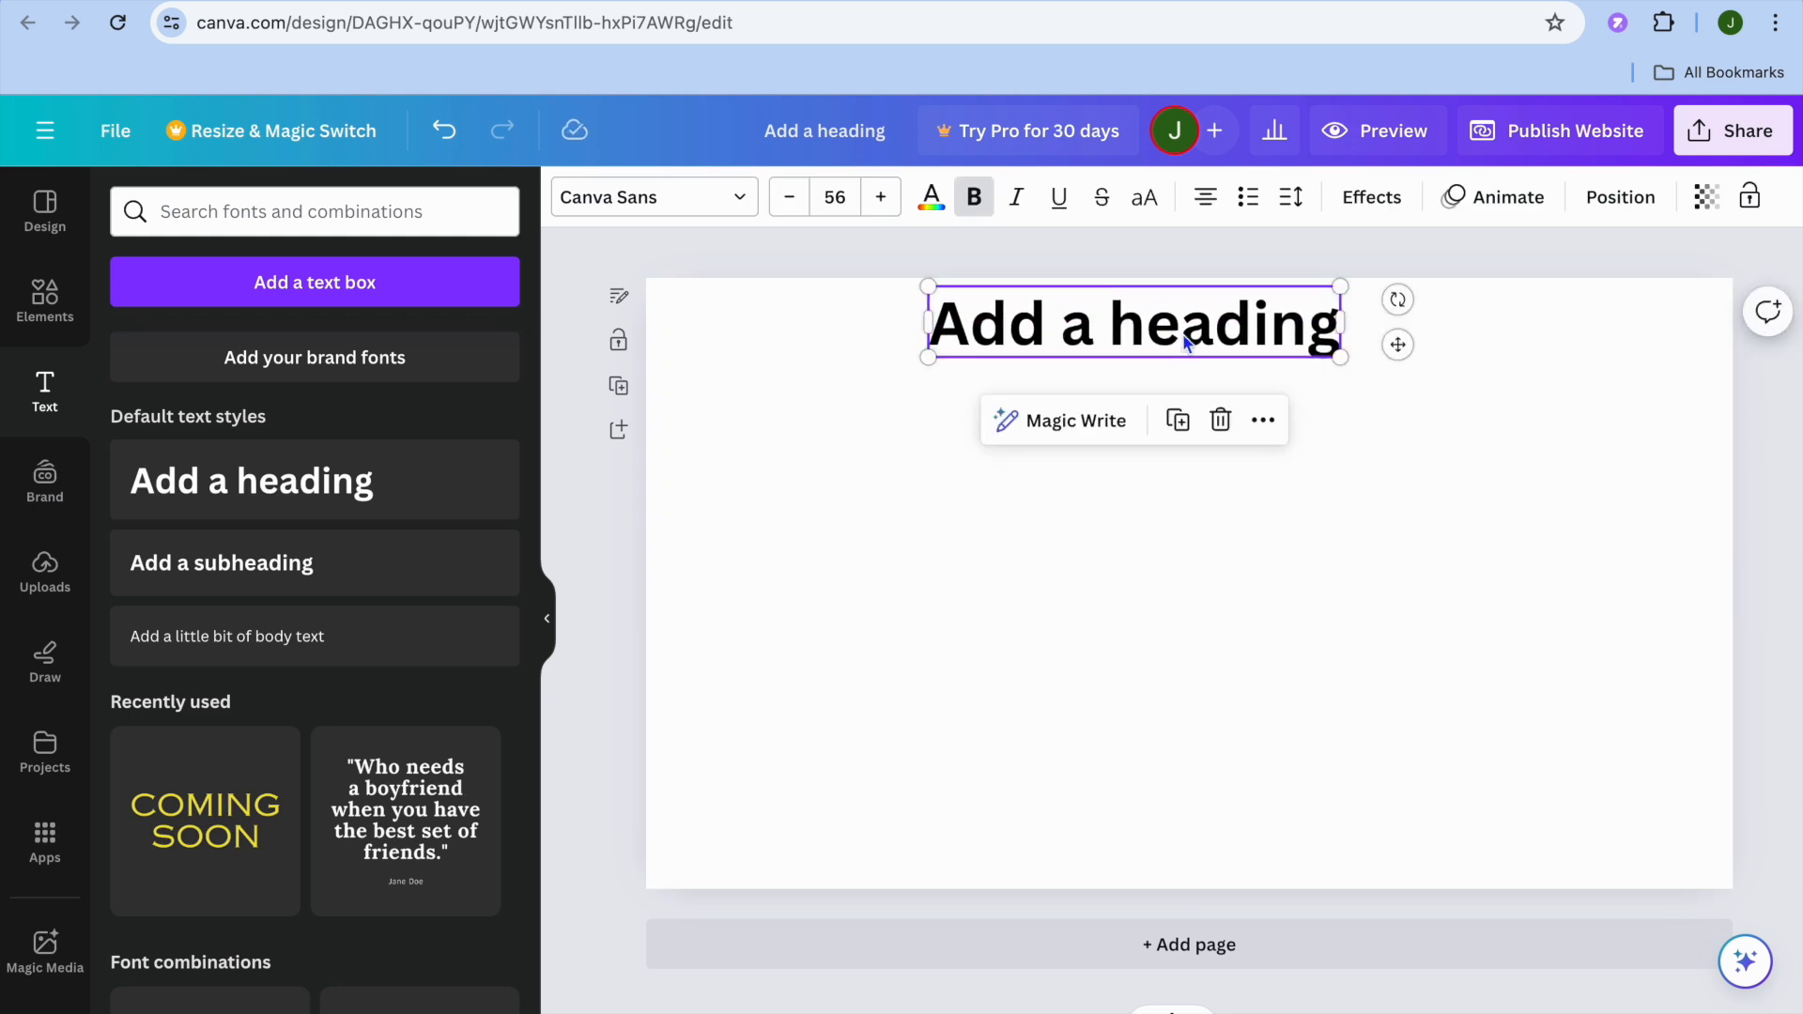
mouse_move(1262, 419)
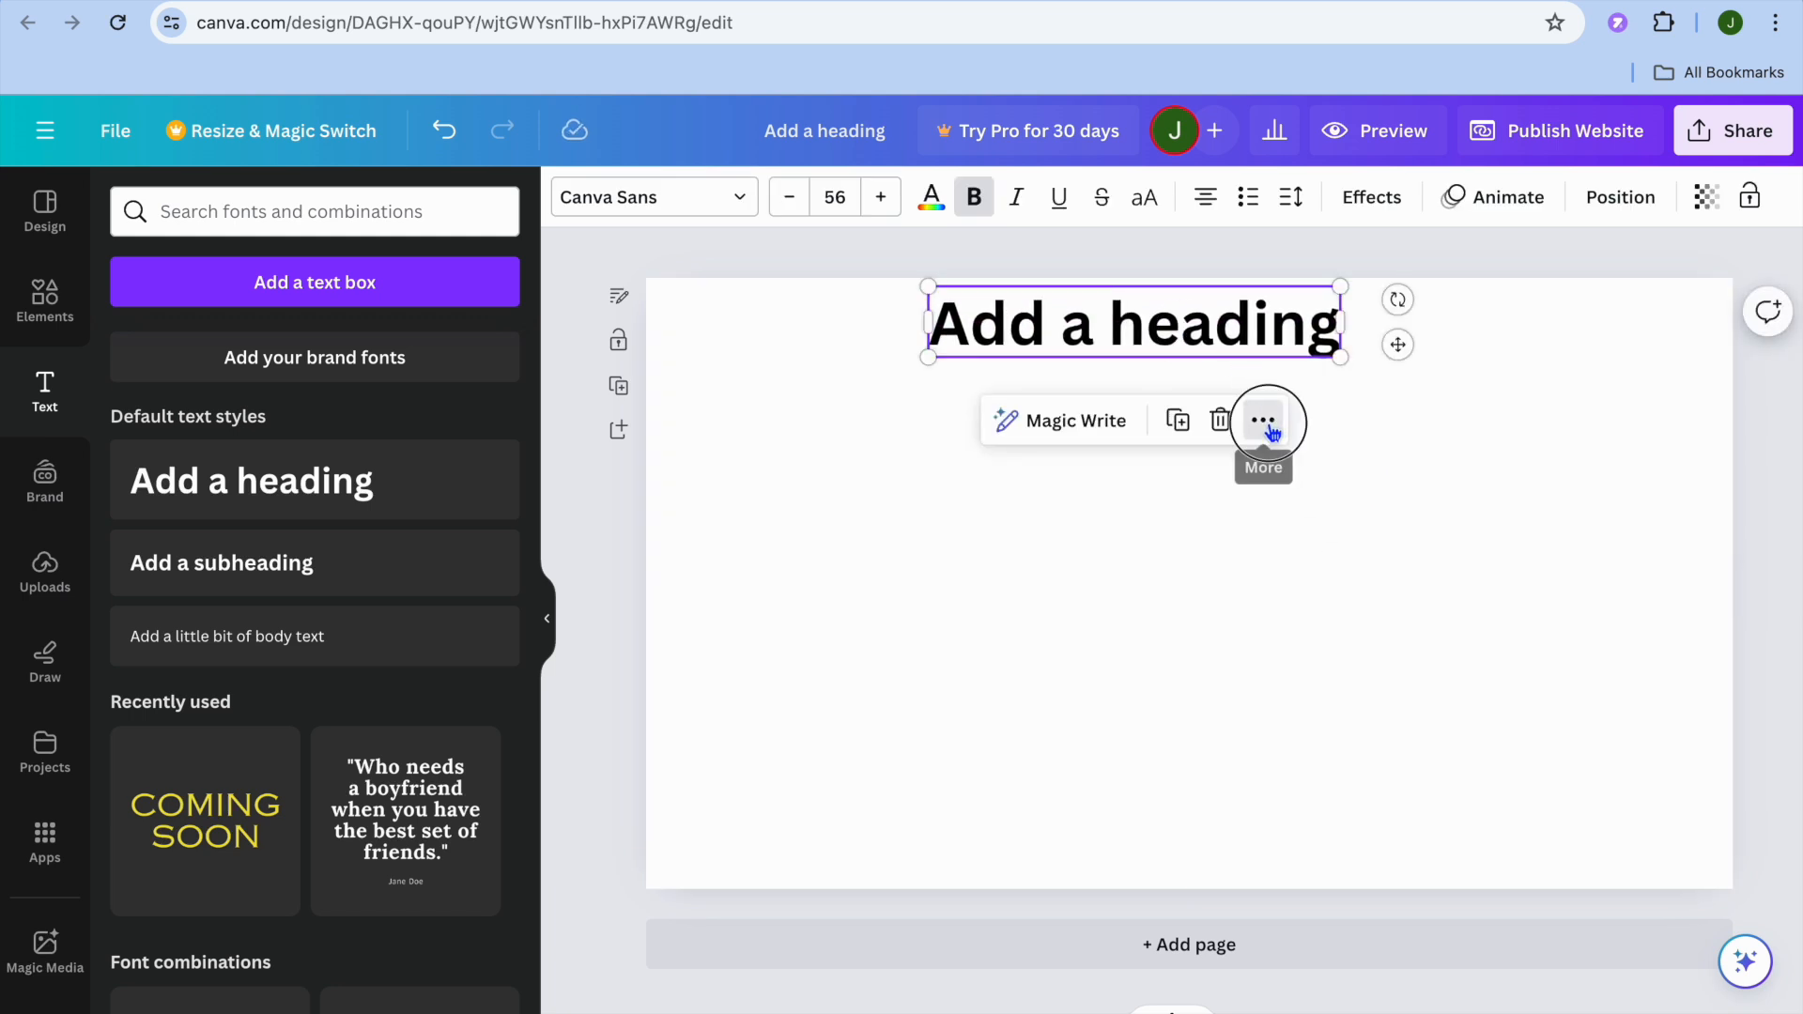
Link the heading to the pasted Customer Feedback form URL and confirm it
left_click(1262, 419)
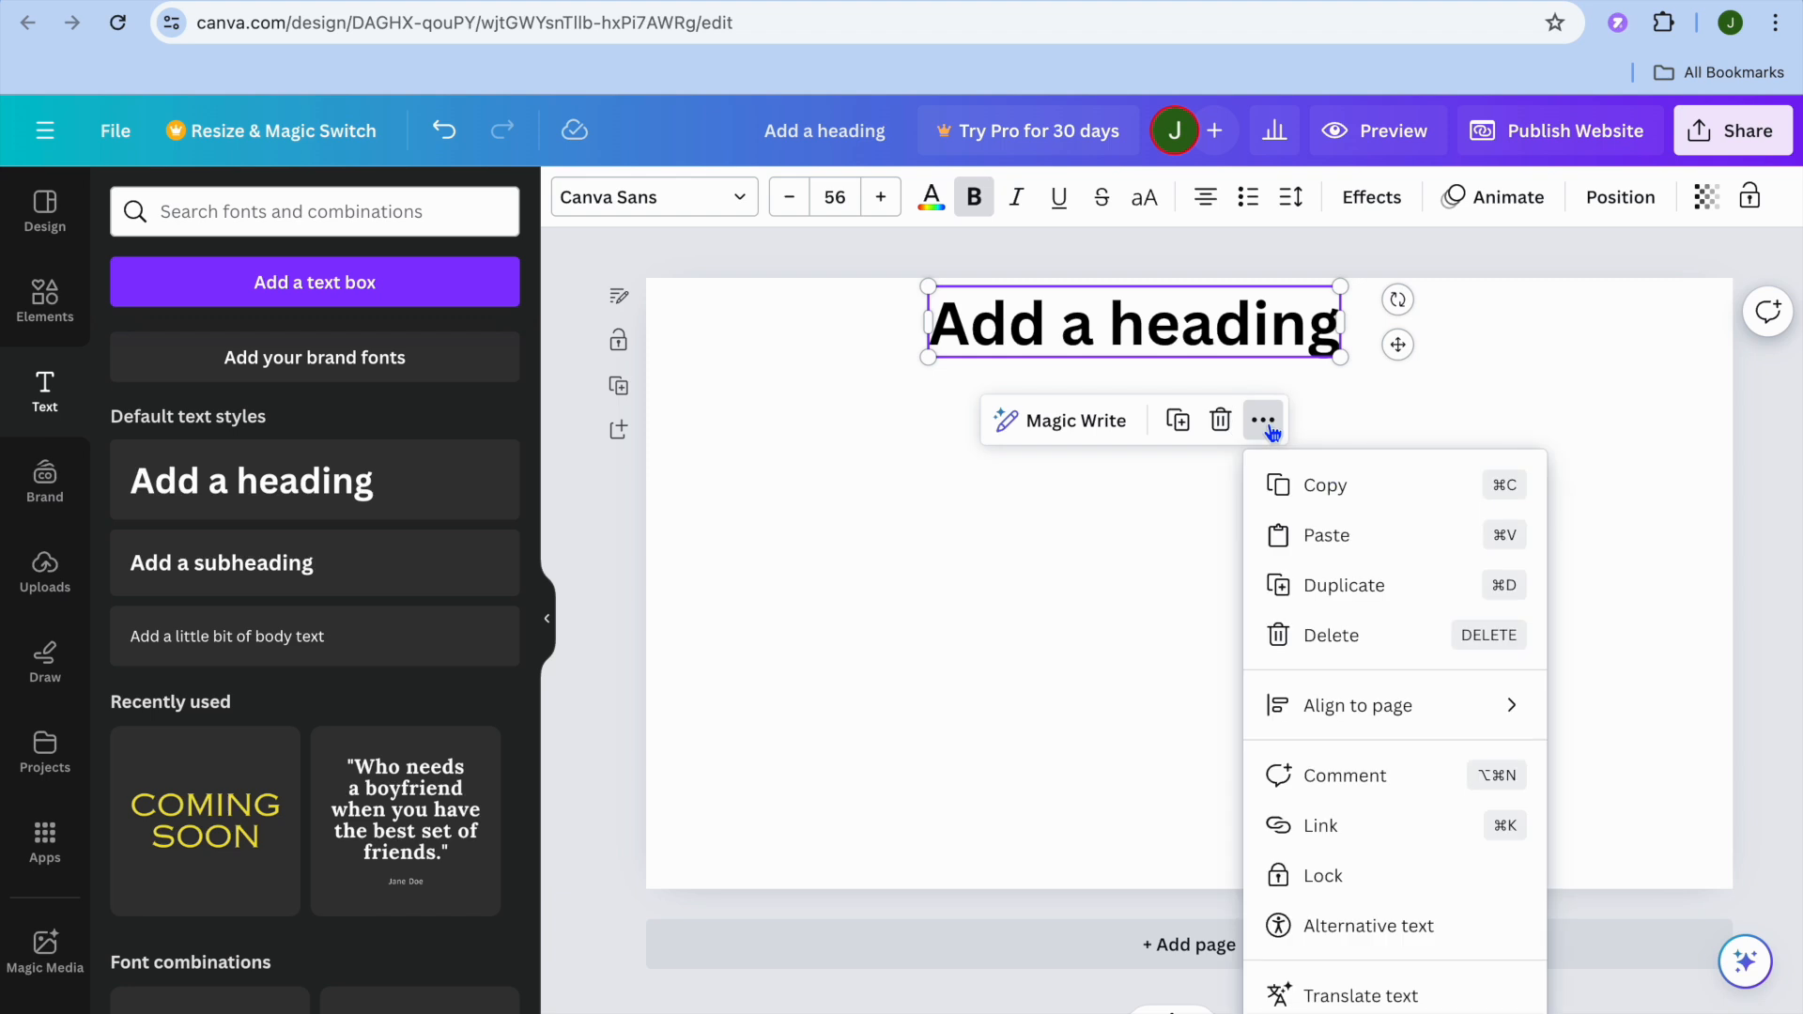
left_click(1319, 827)
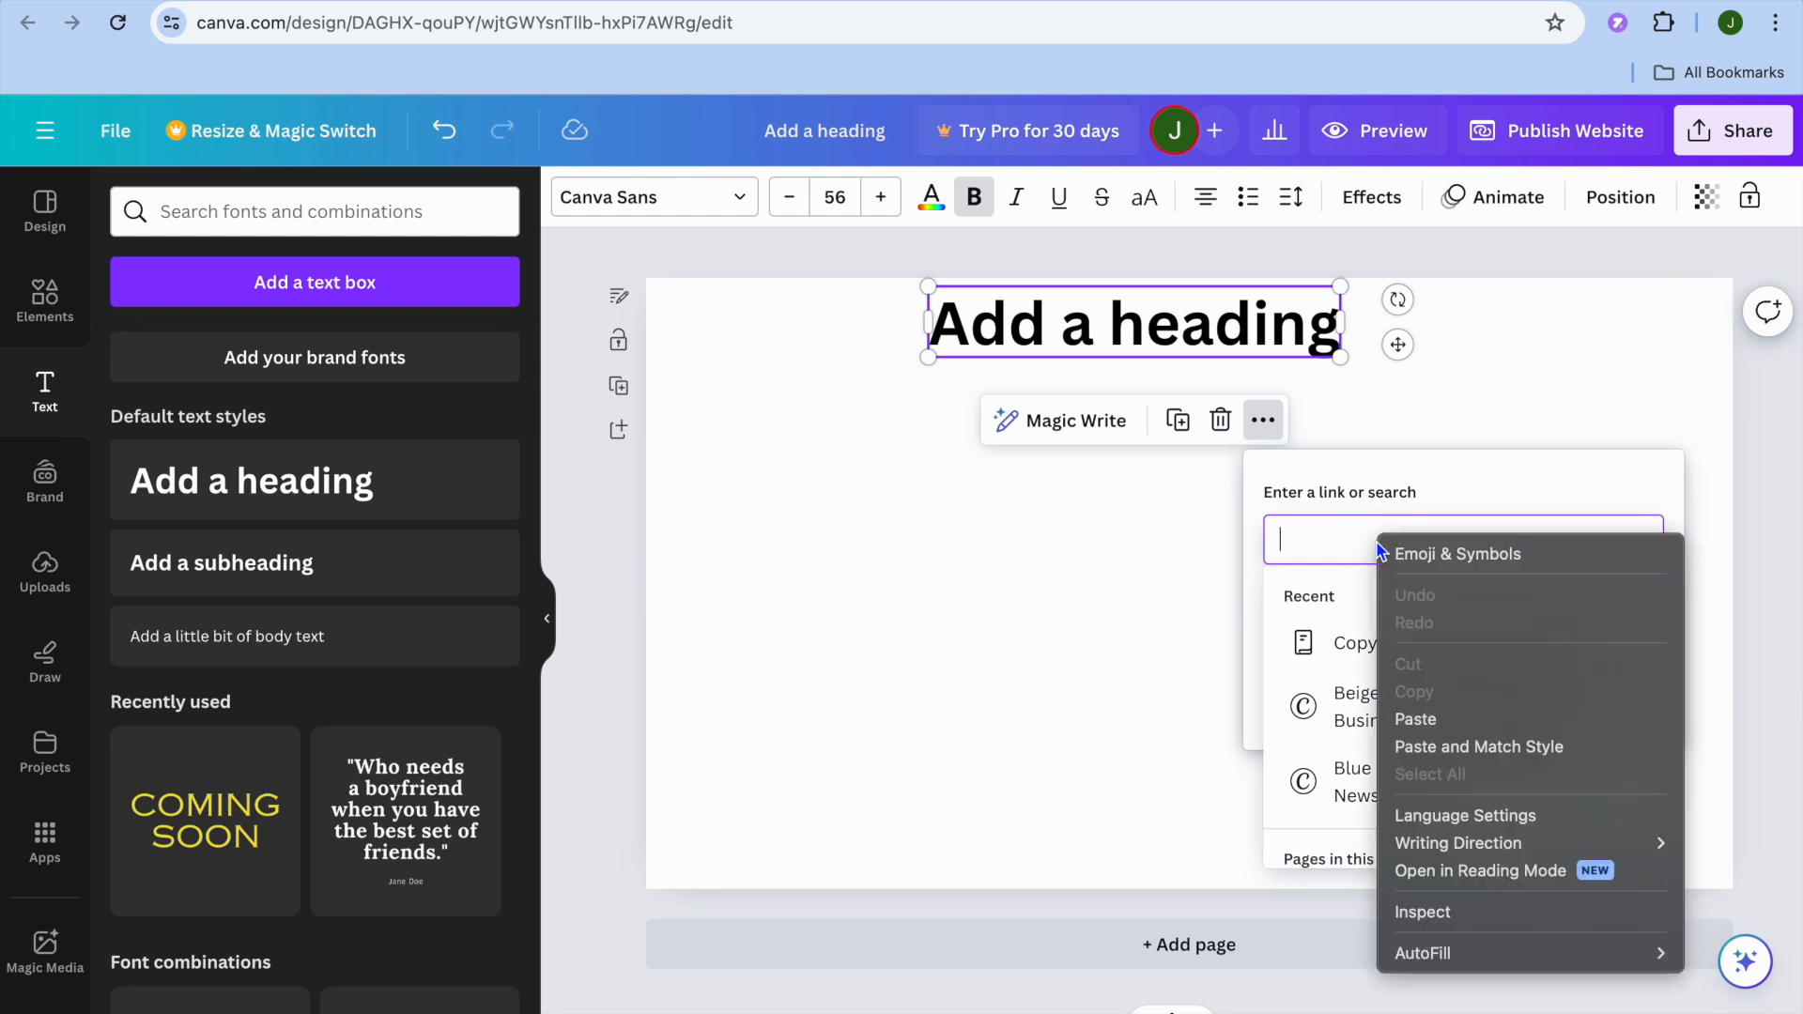
left_click(1416, 720)
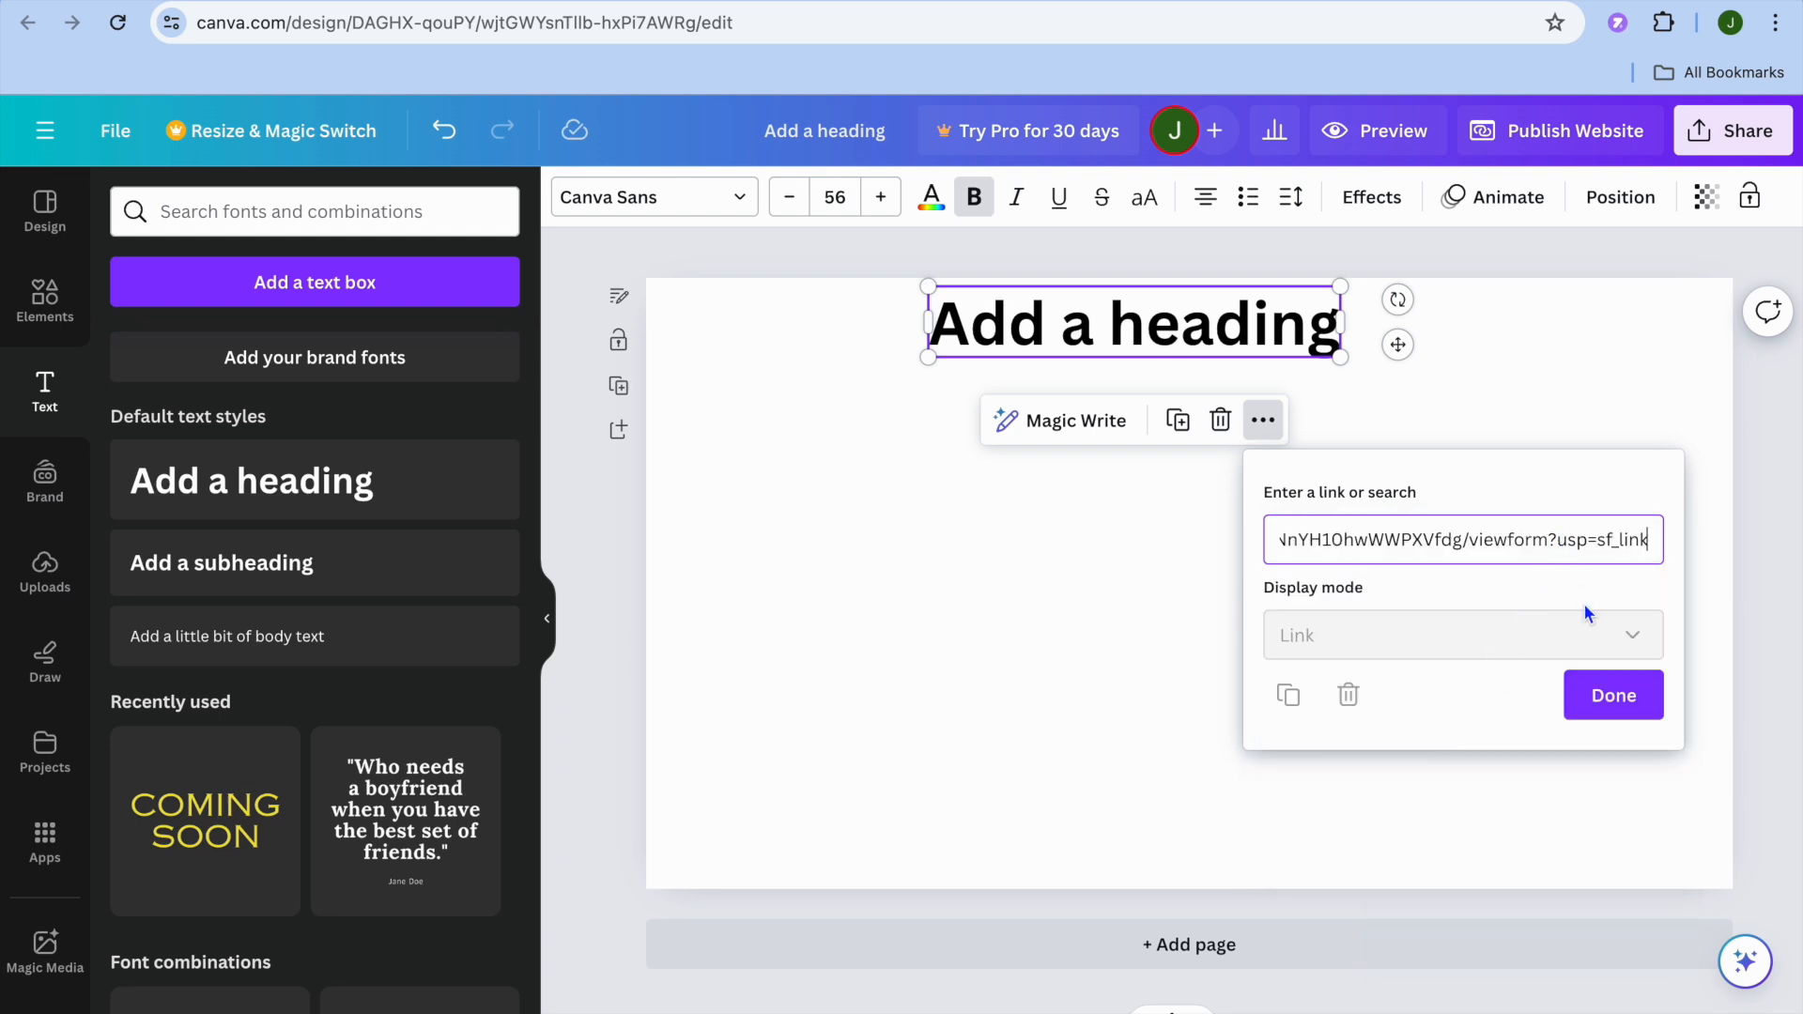
left_click(1612, 695)
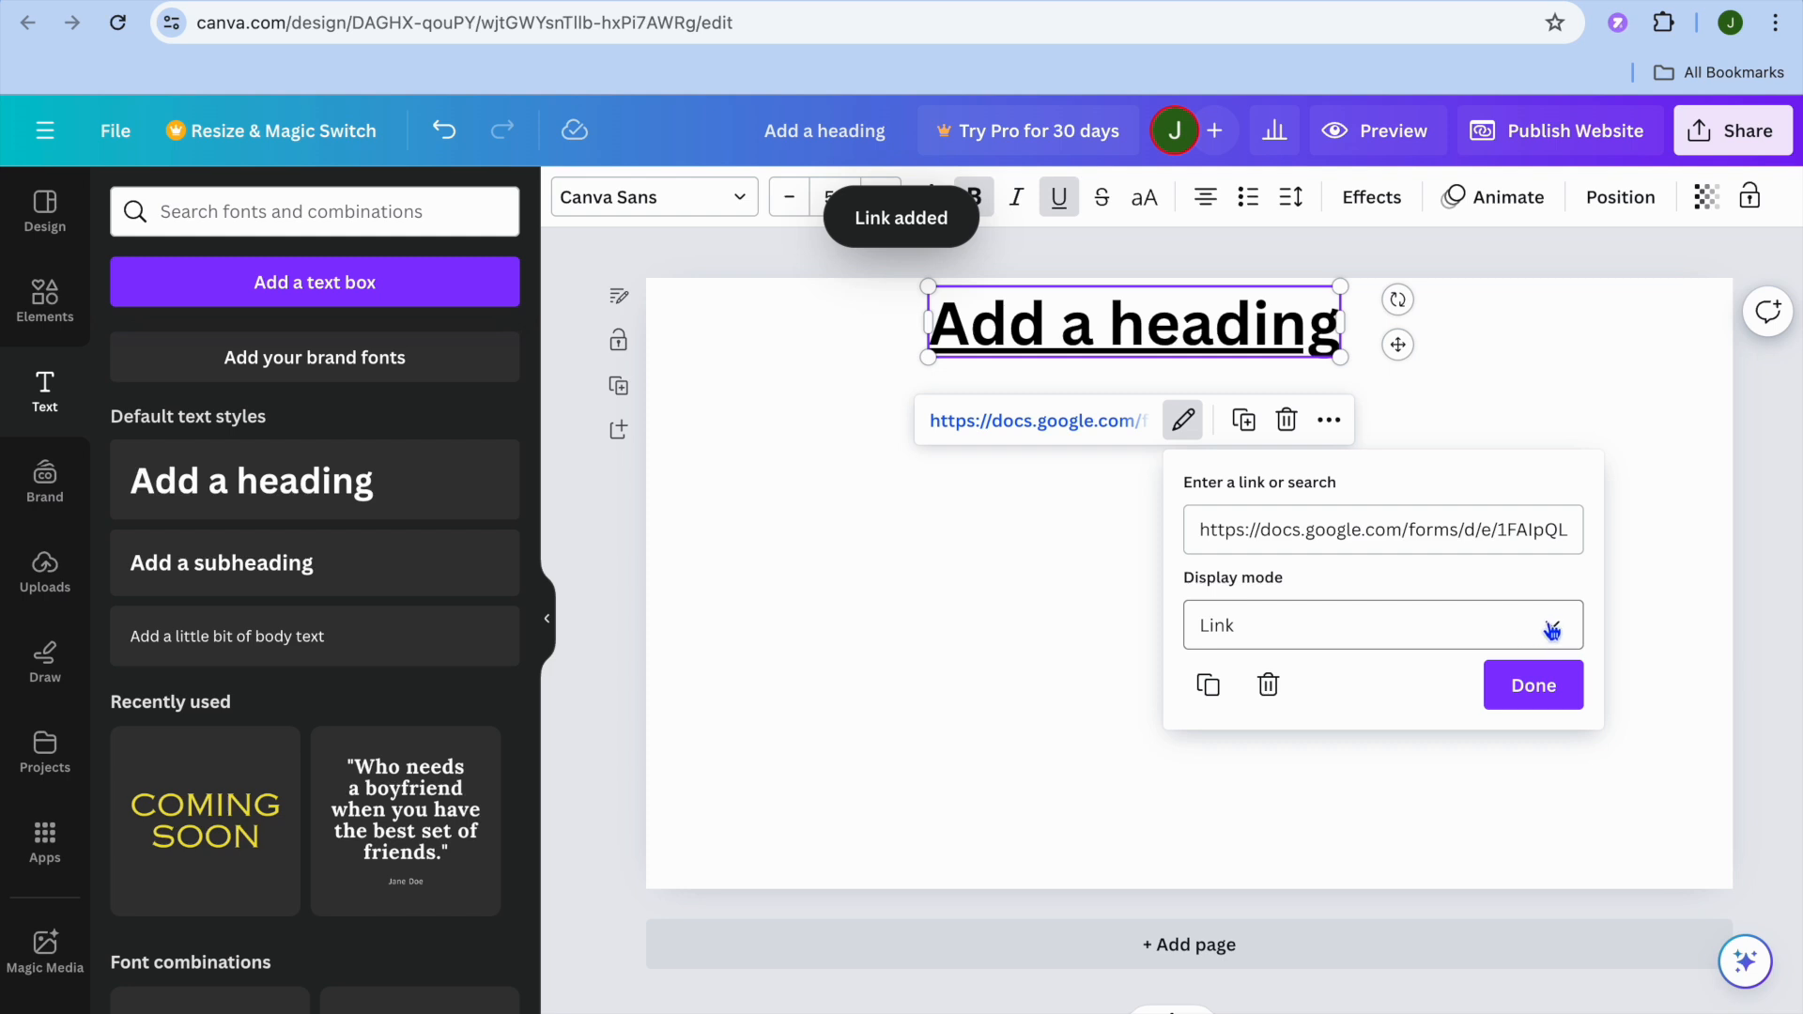
Set the link's display mode to Embed so the form fills the page
left_click(1384, 623)
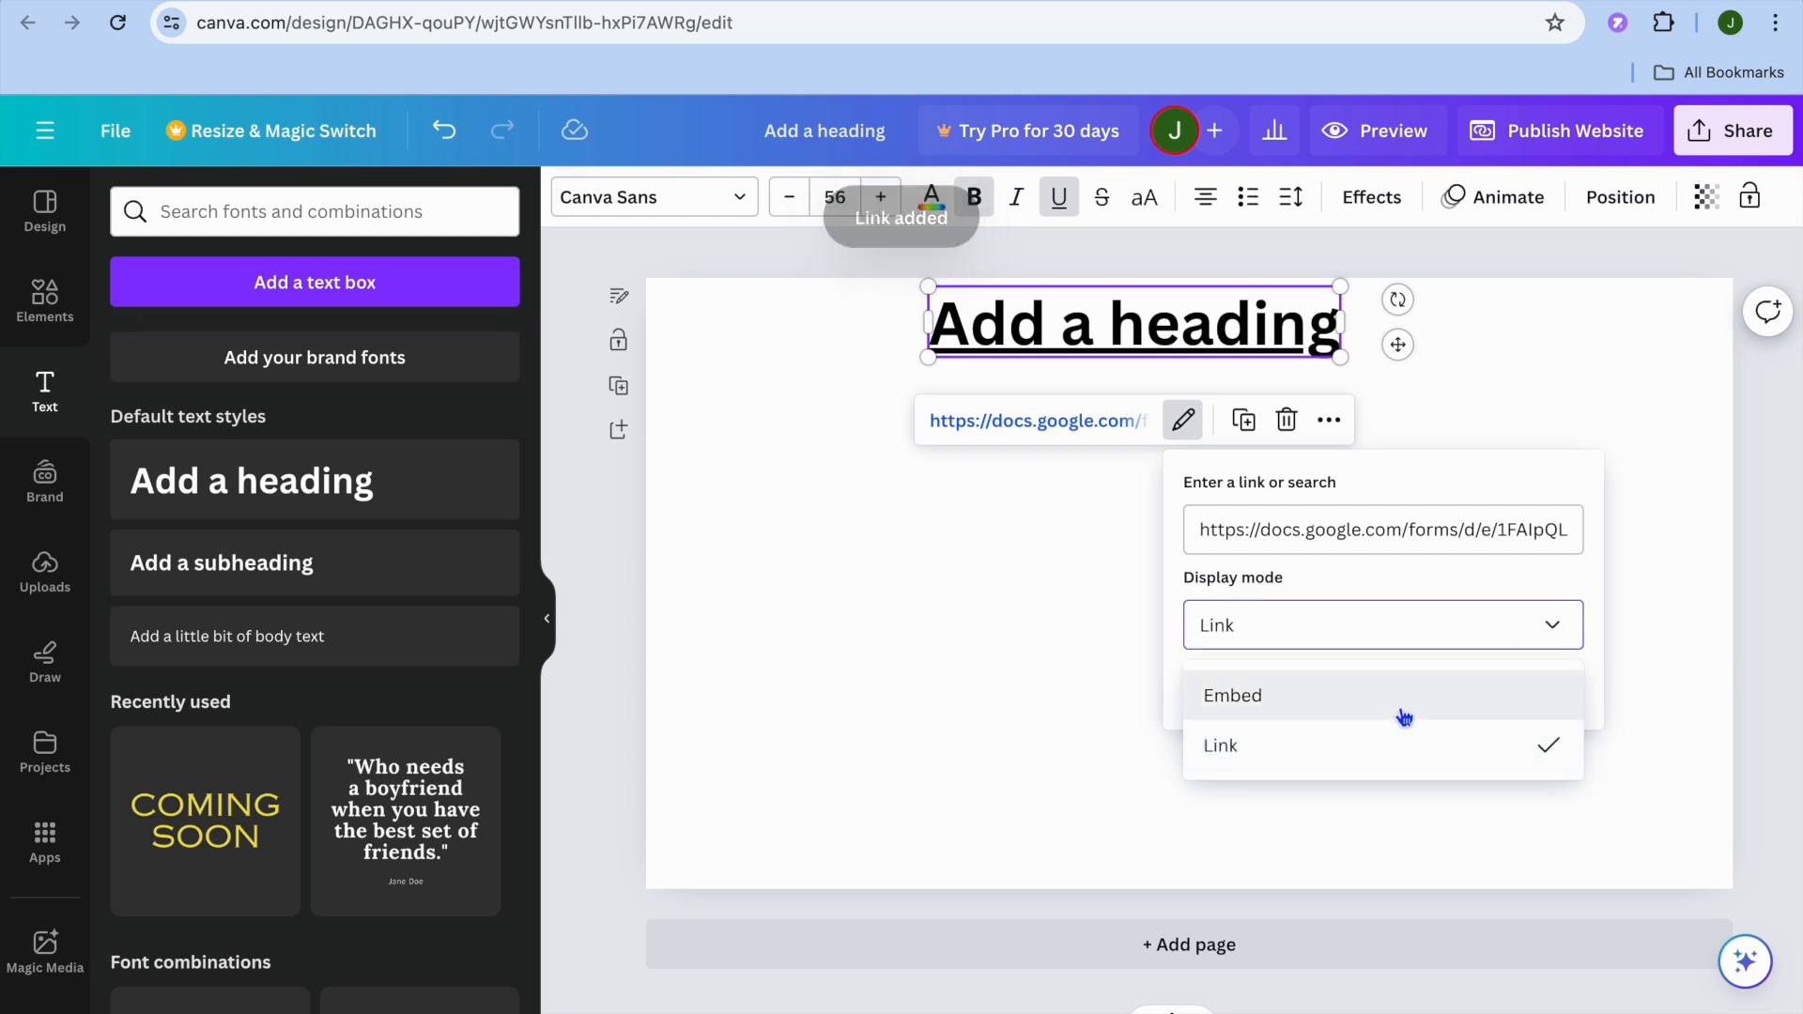
left_click(1233, 695)
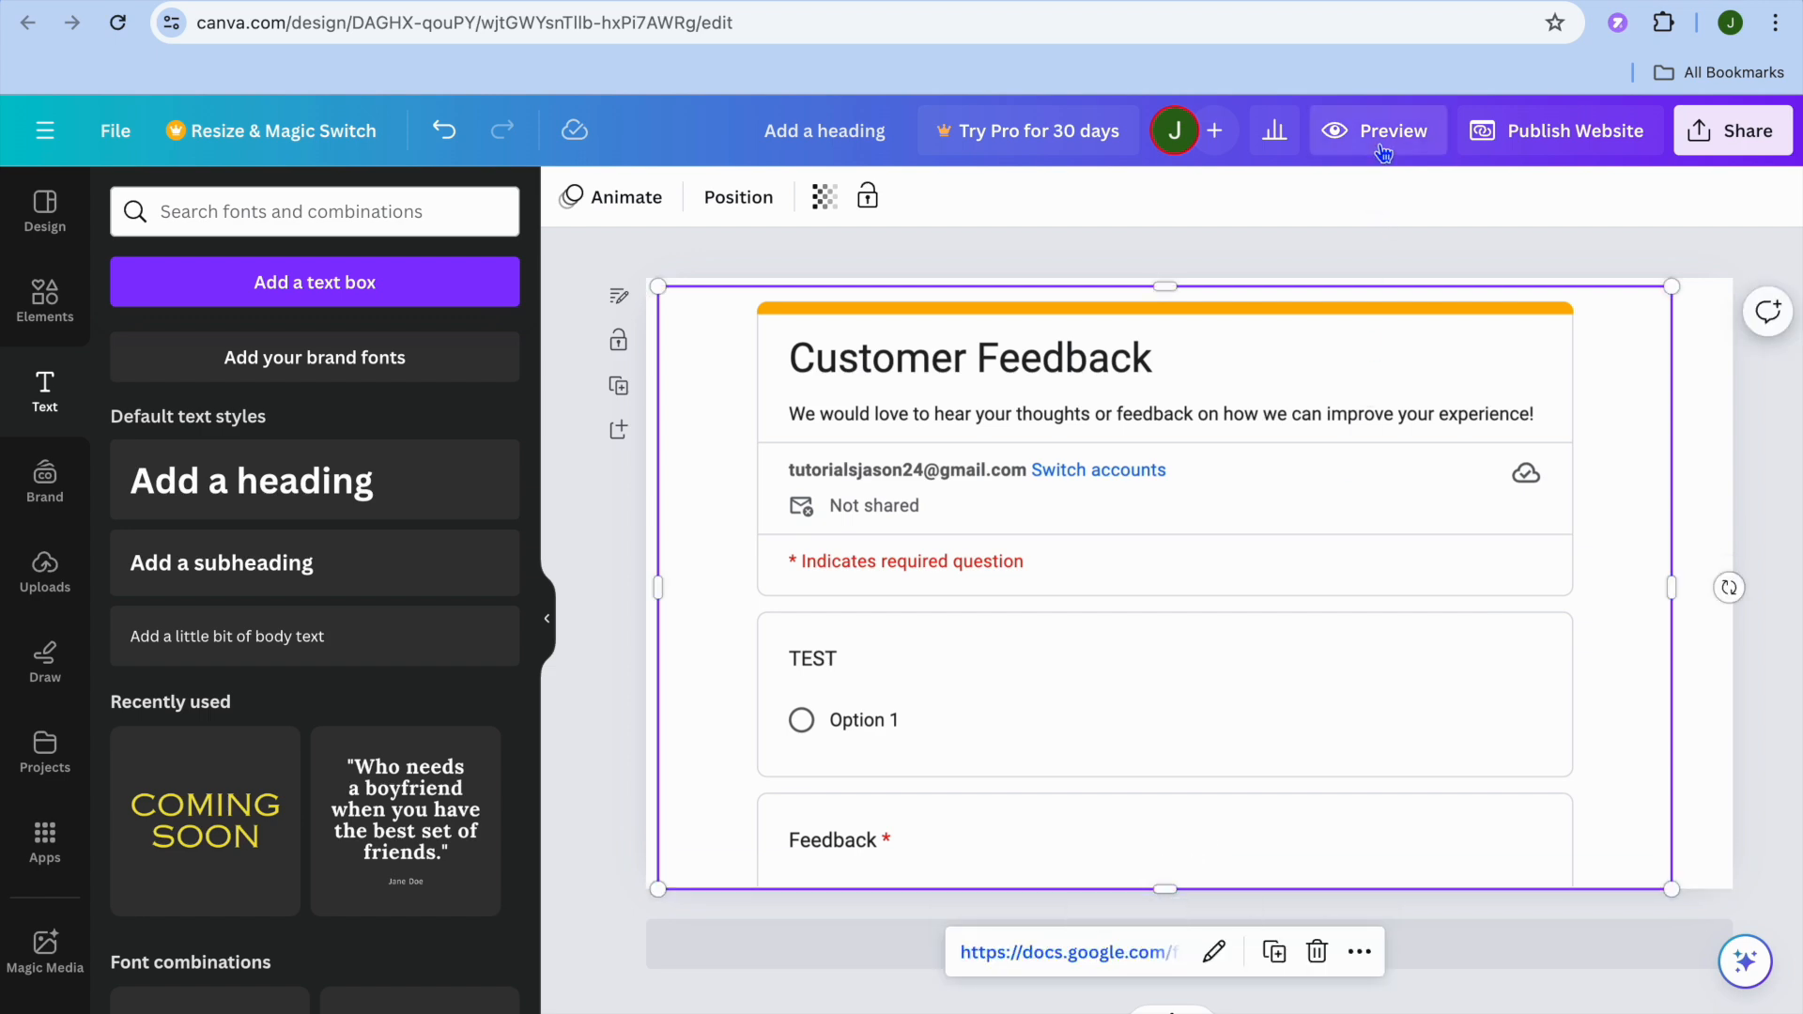
left_click(1377, 130)
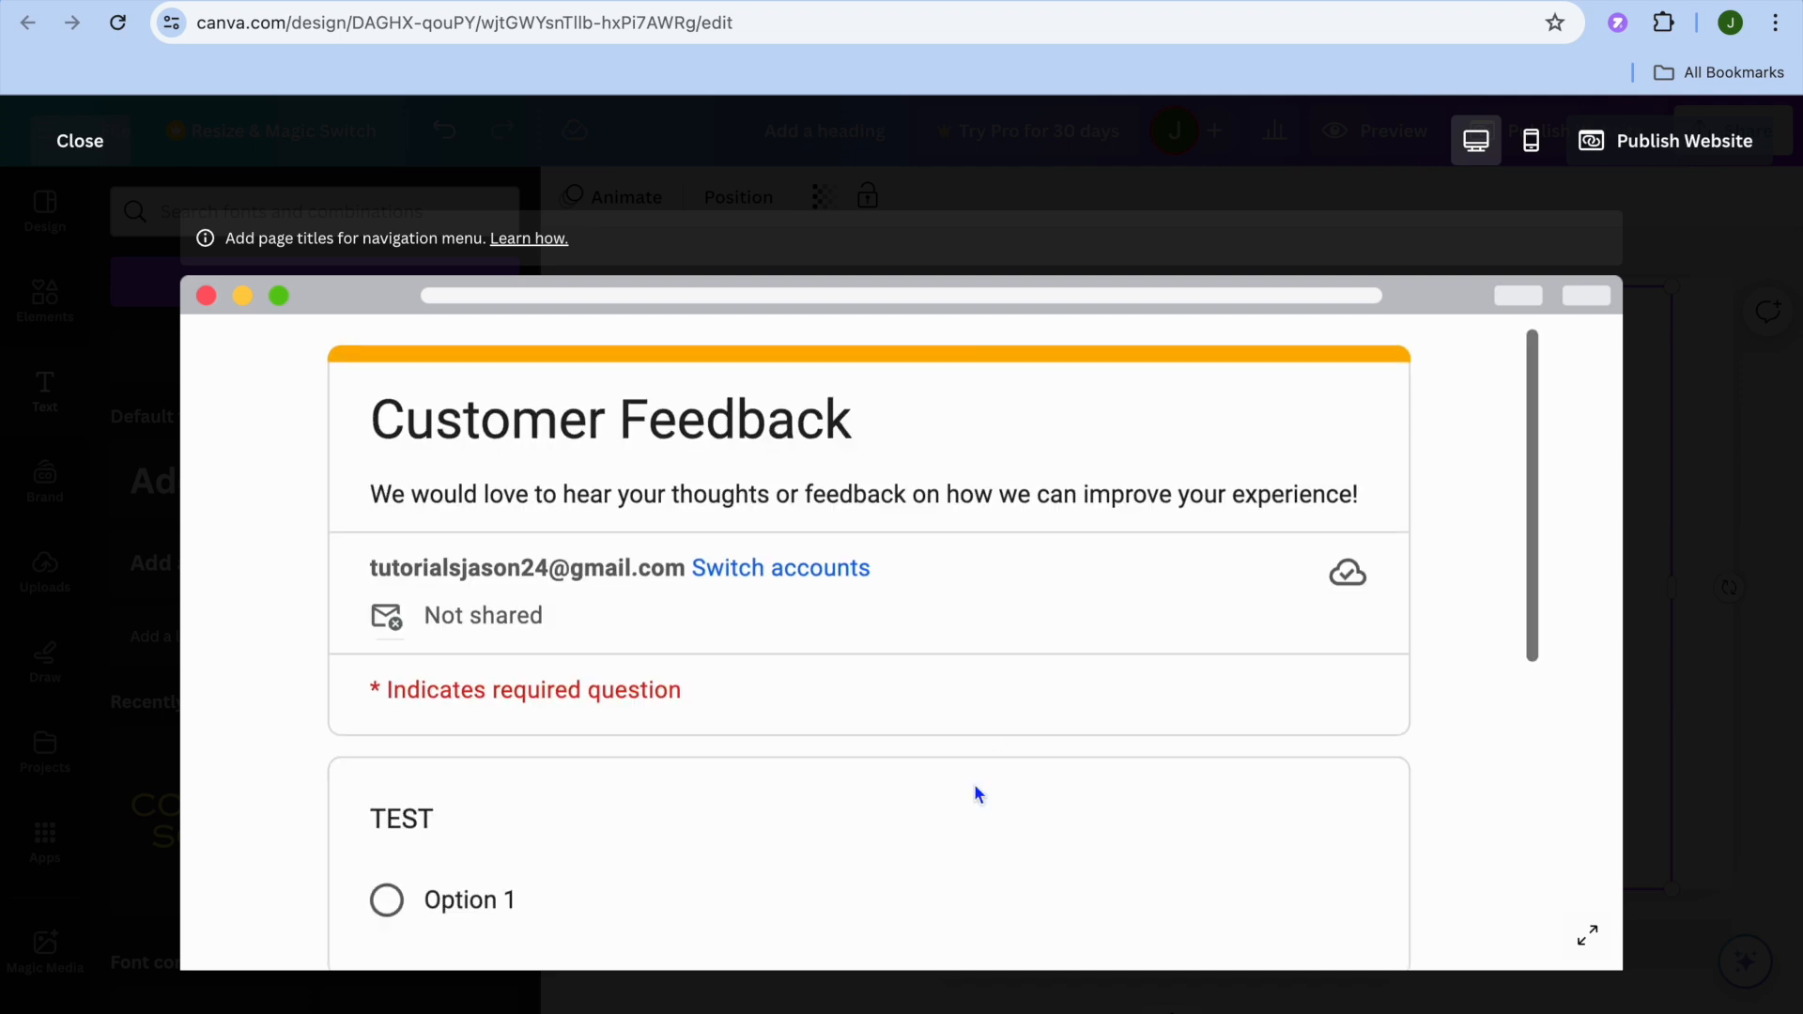
scroll("down", 3)
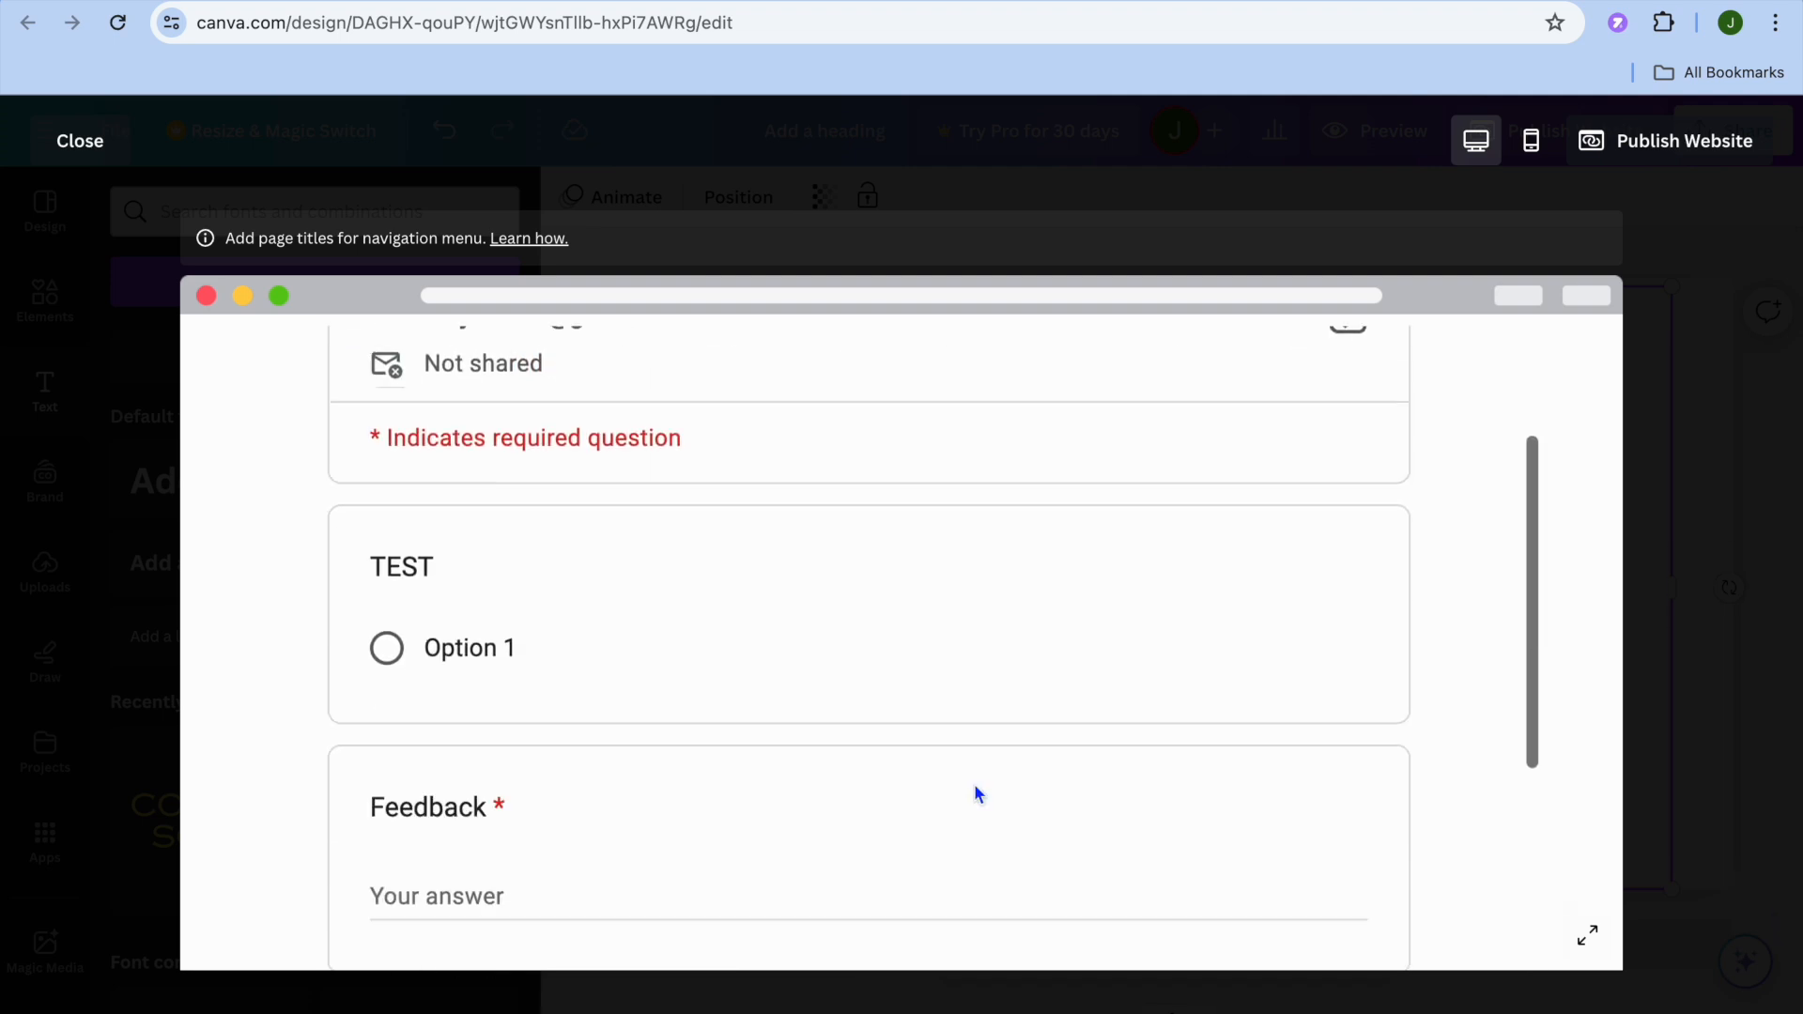
left_click(387, 648)
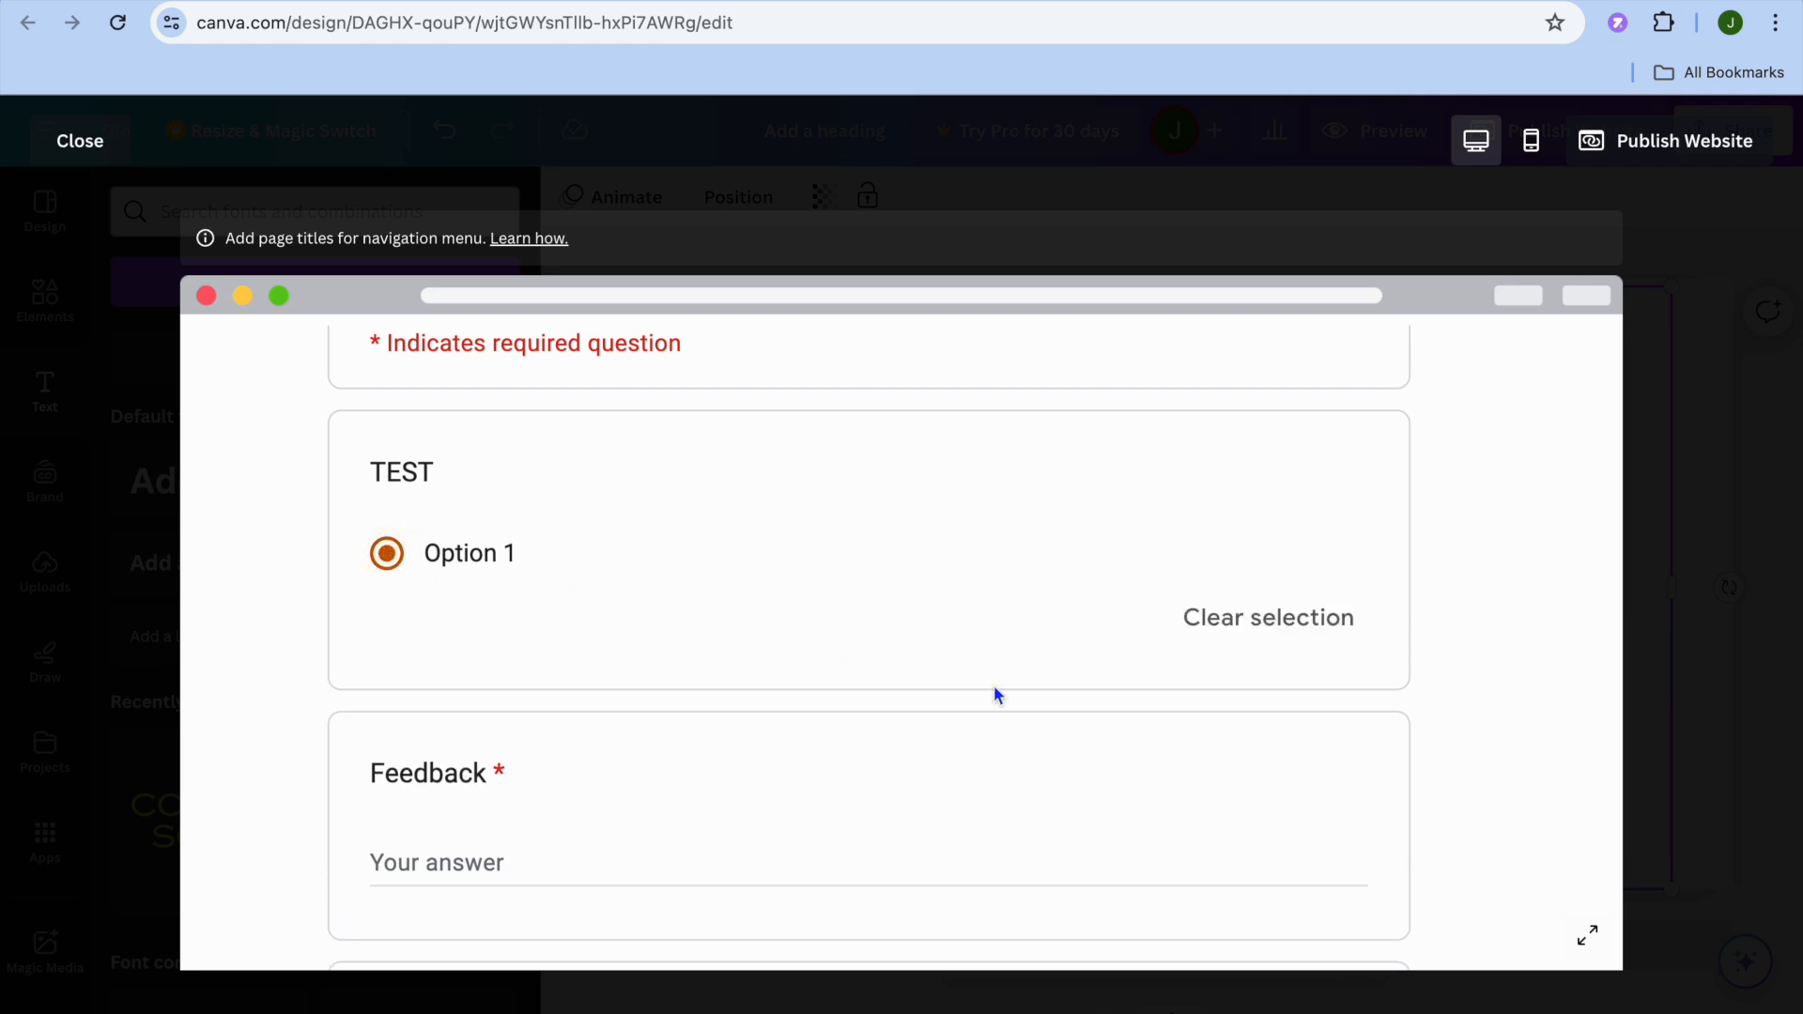
scroll("down", 3)
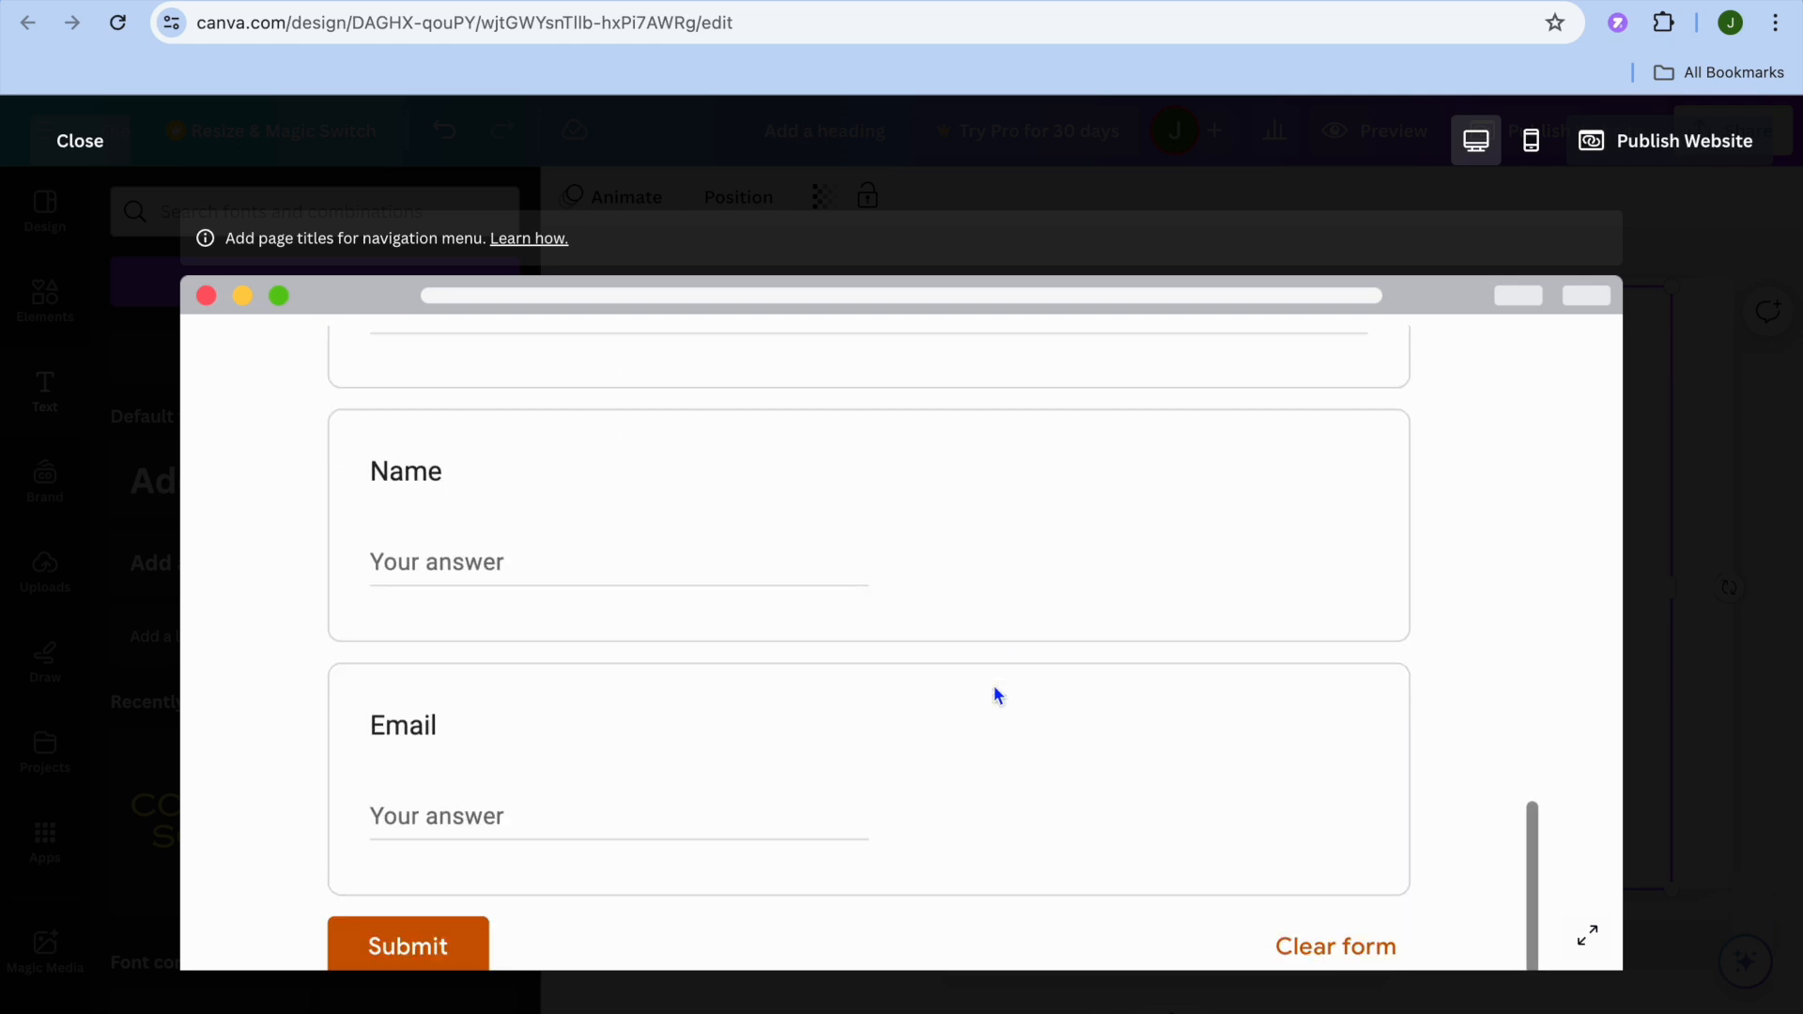
mouse_move(715, 737)
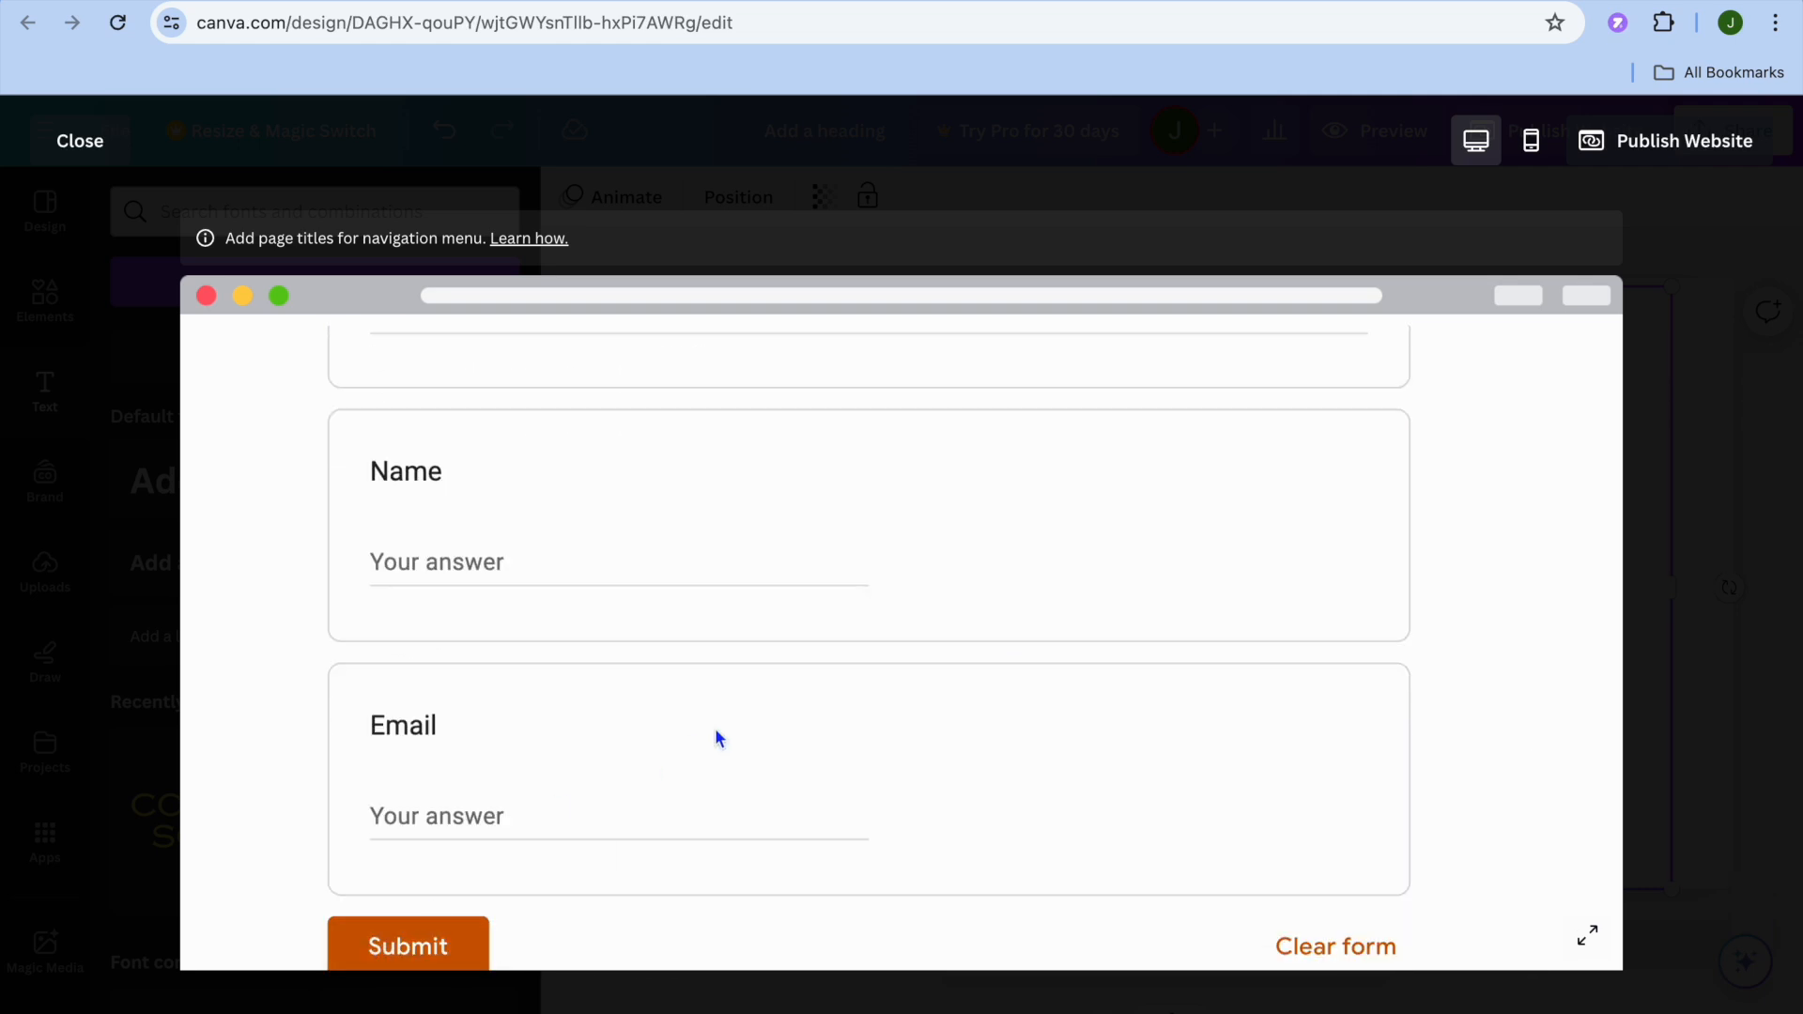
left_click(78, 141)
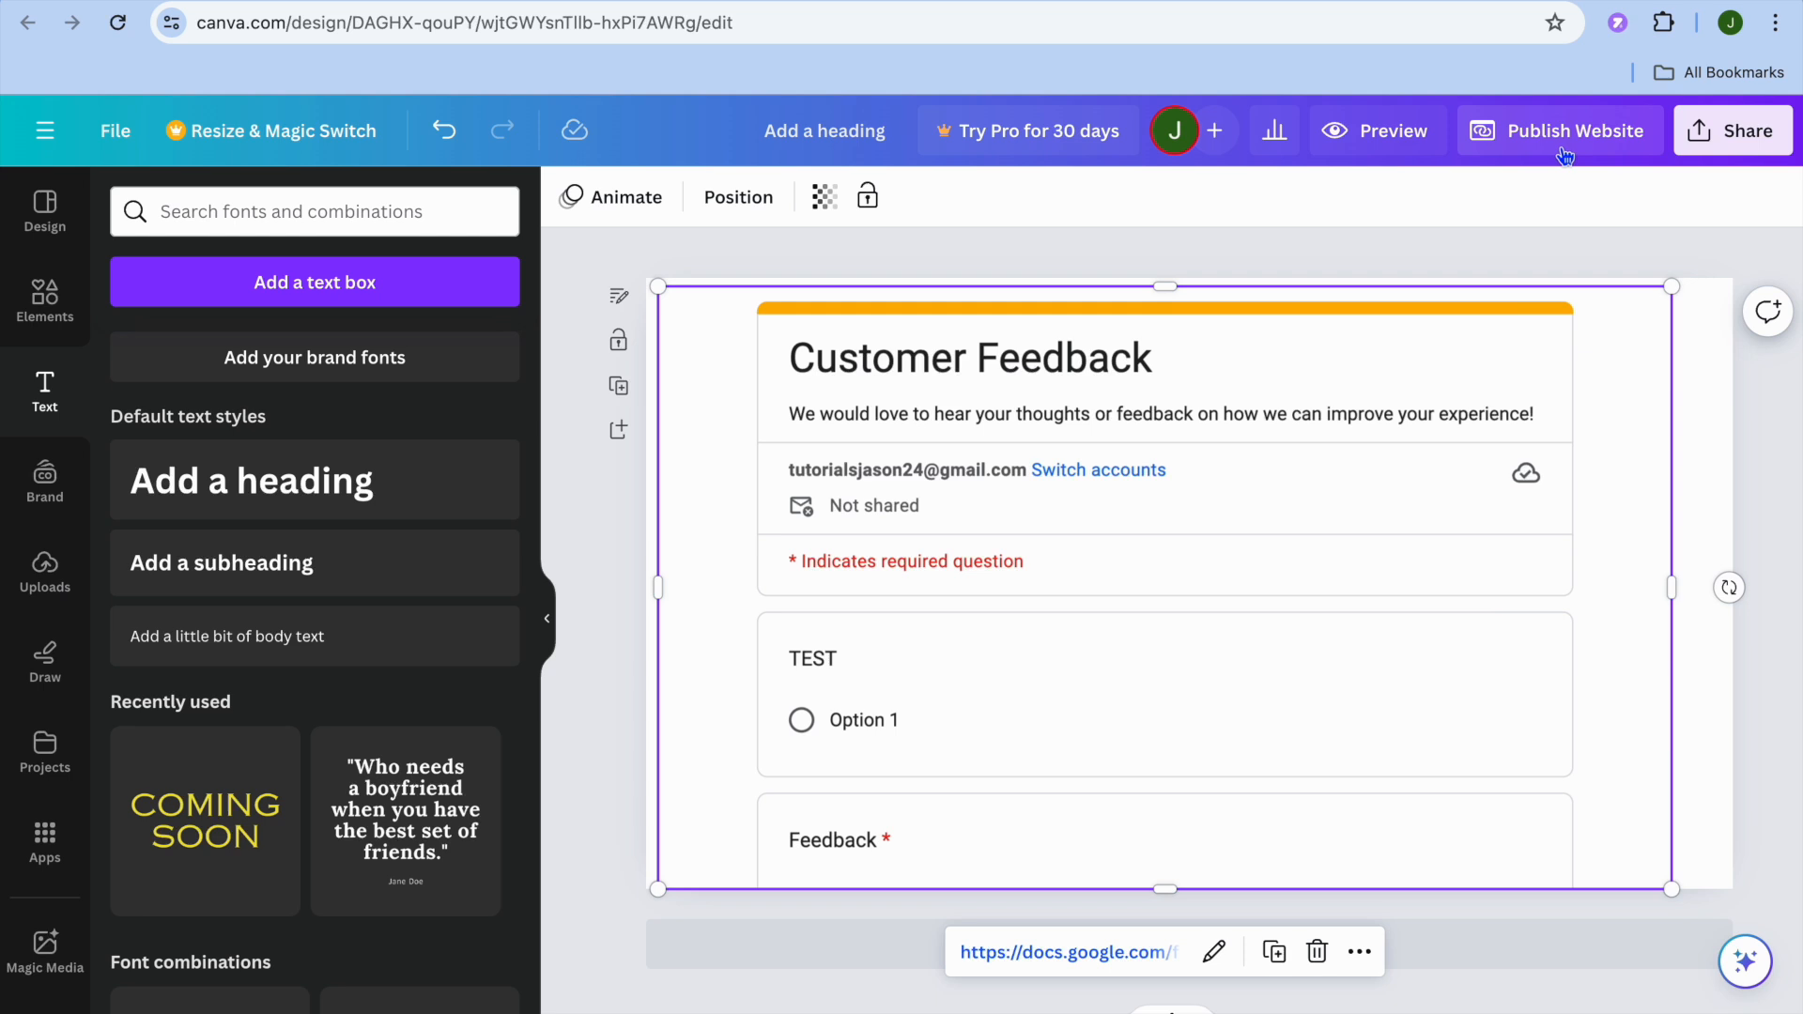
mouse_move(1594, 212)
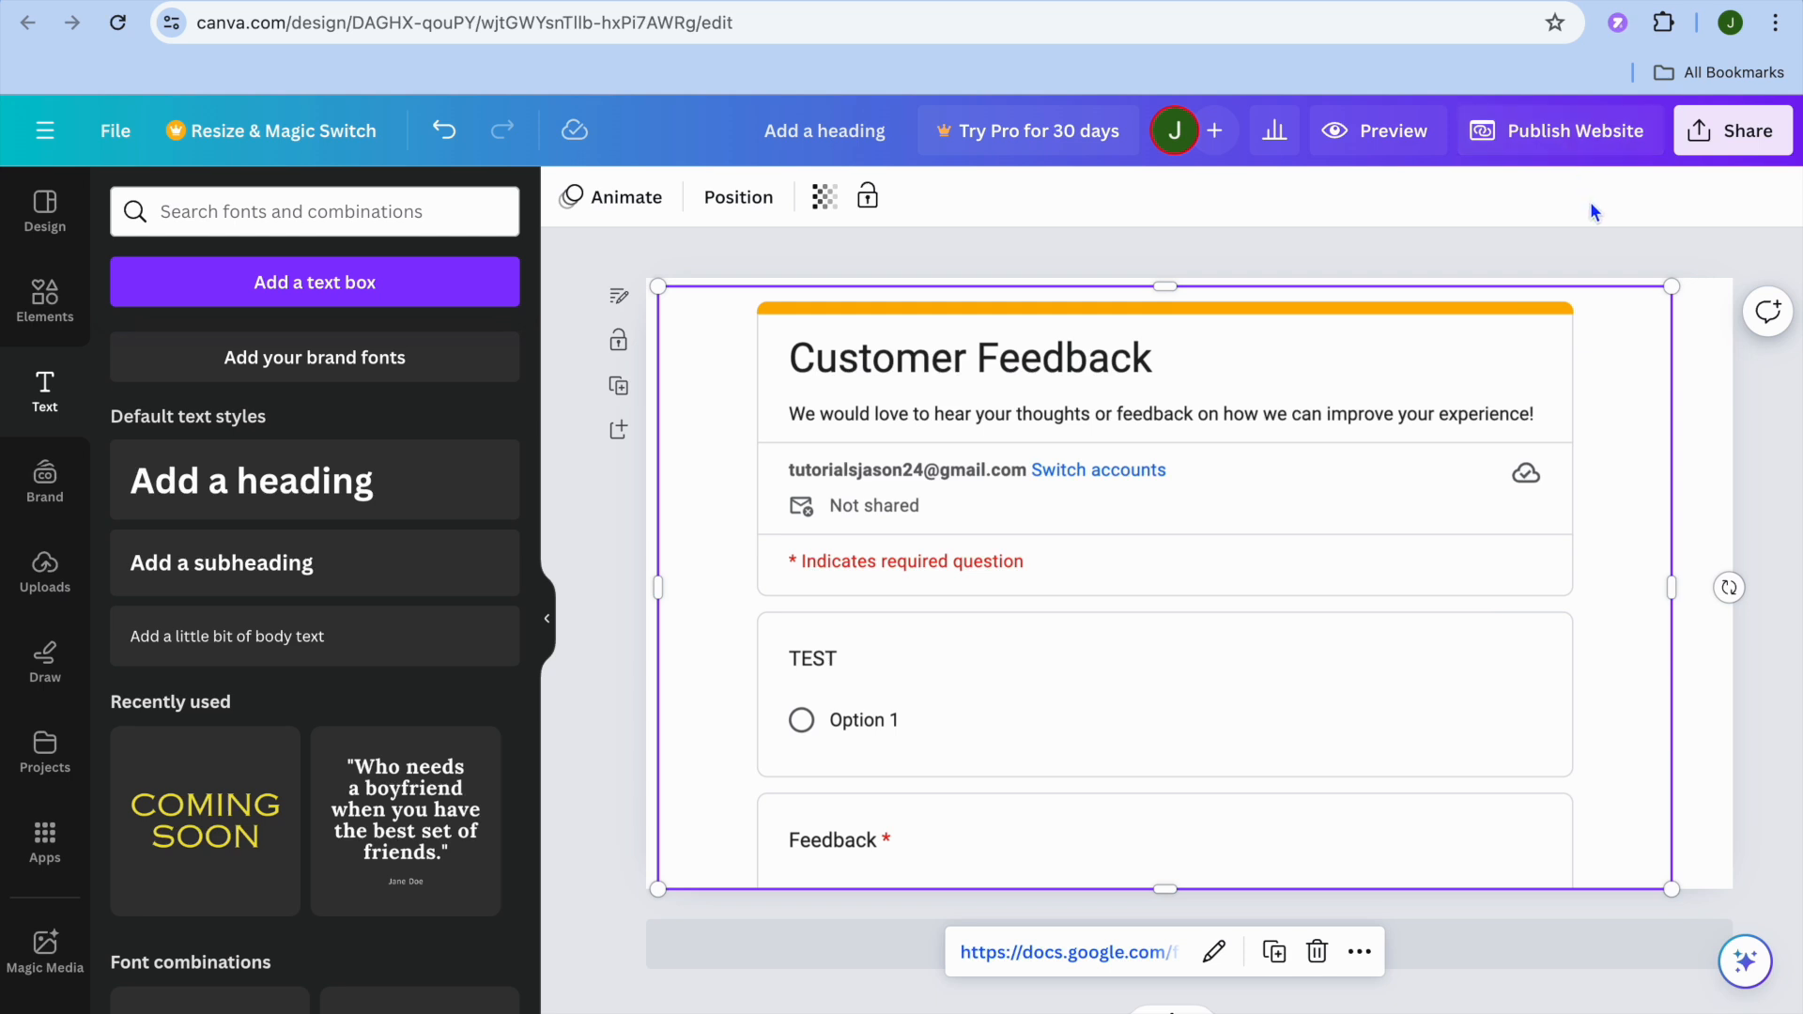